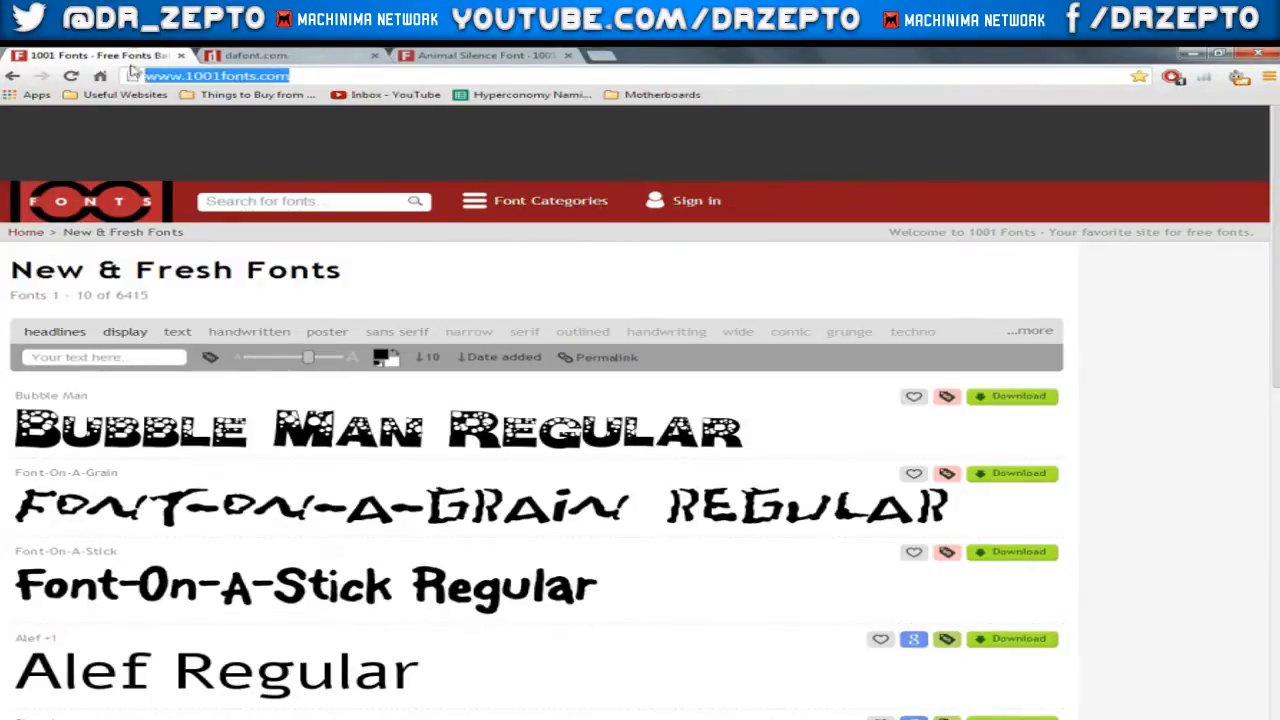
Expand the full 1001 Fonts category list and skim its recent fonts.
click(290, 56)
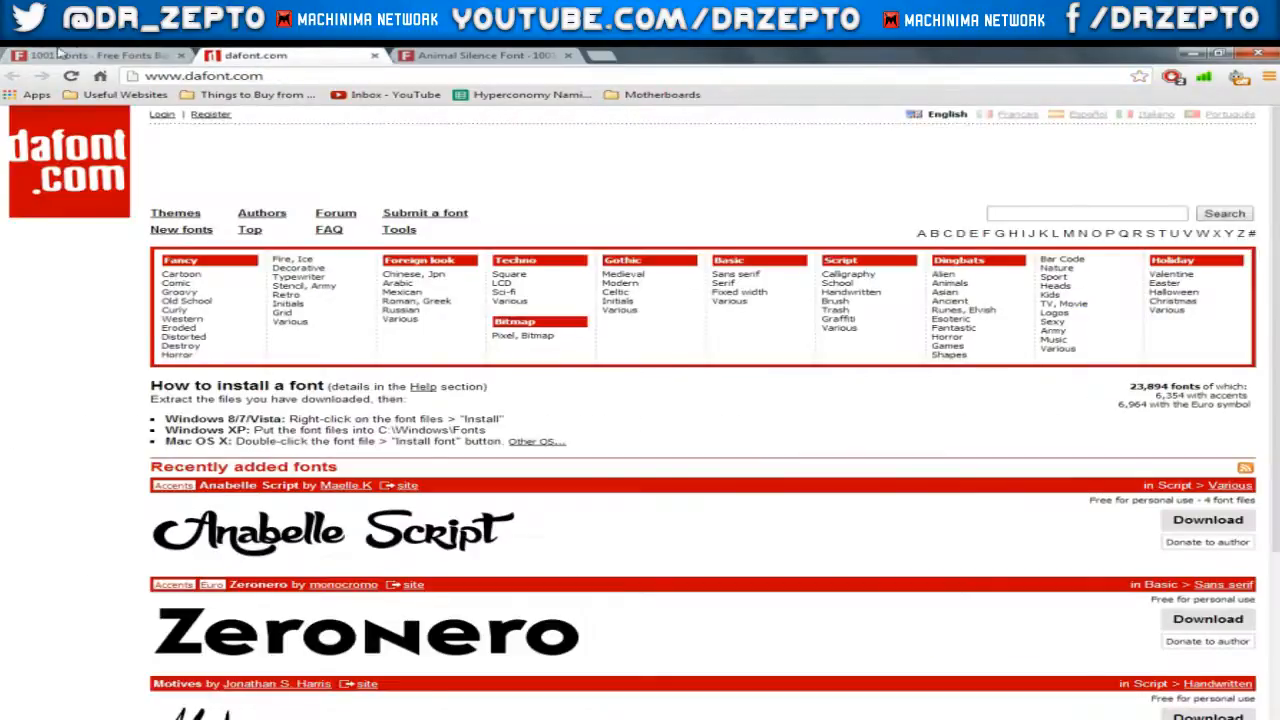
click(96, 56)
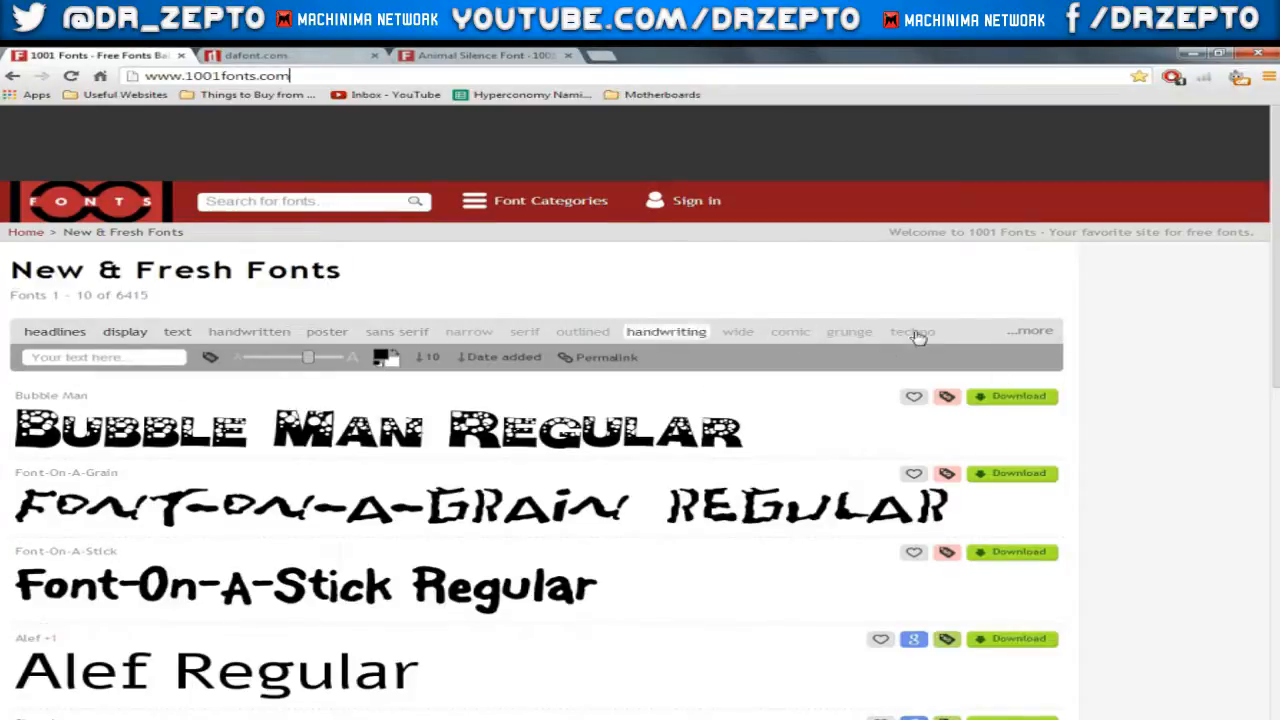
click(1030, 330)
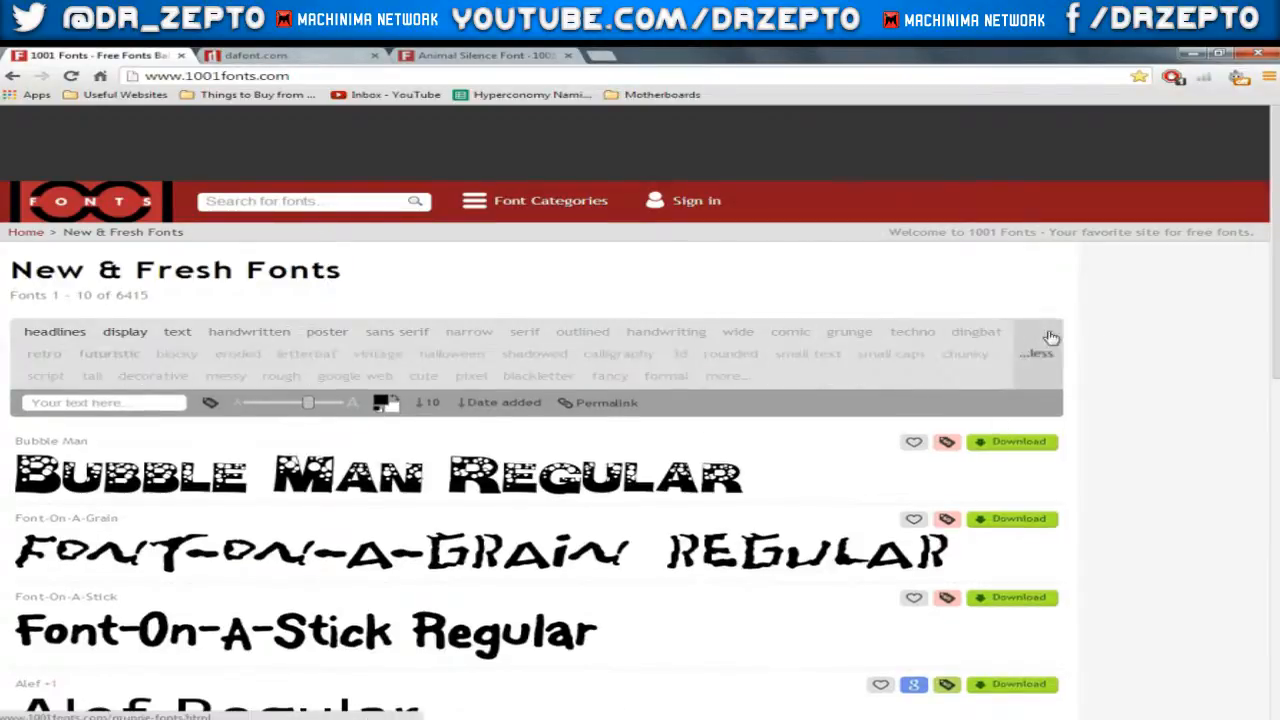
scroll(down, 3)
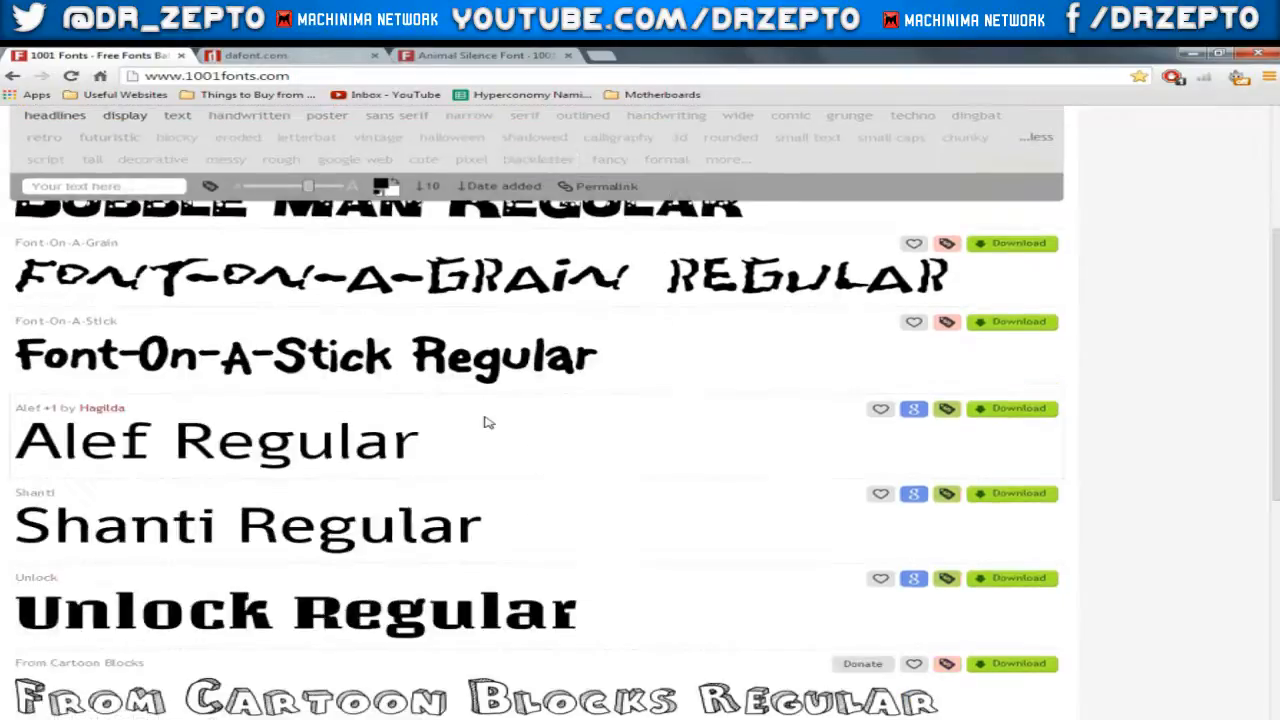
scroll(up, 3)
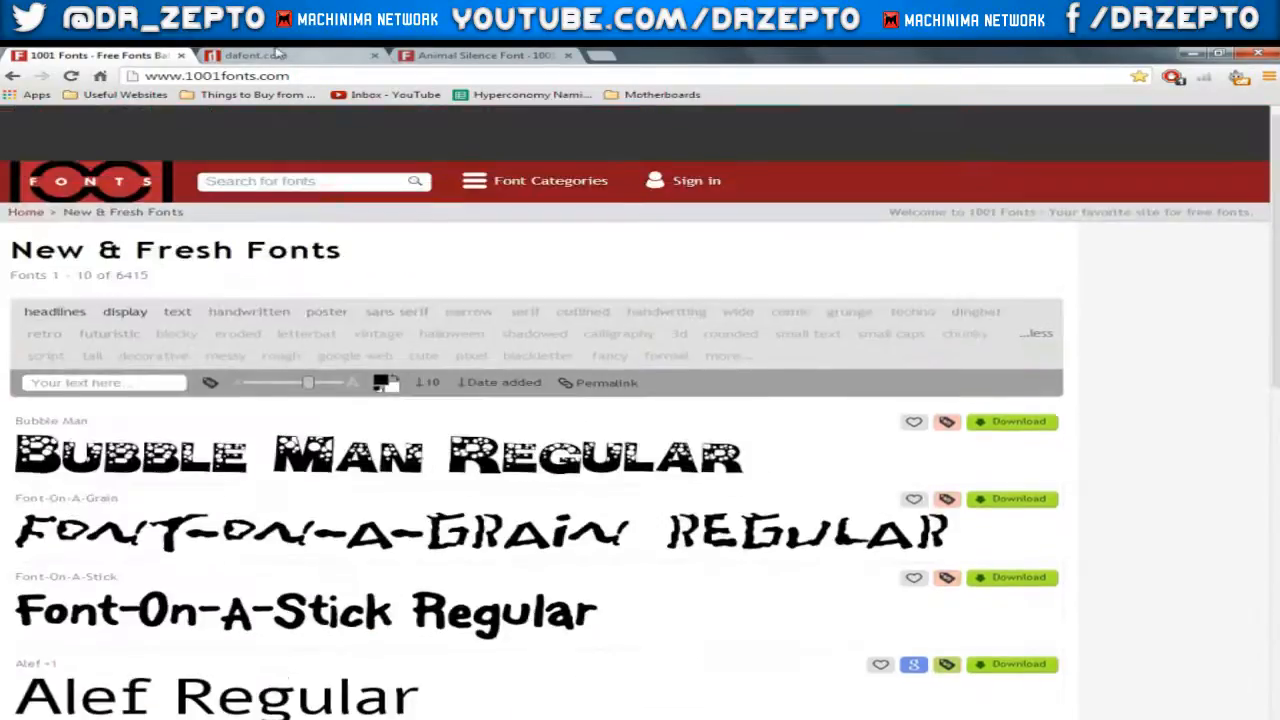
Return to the dafont home page and look over its newest fonts and categories.
click(256, 56)
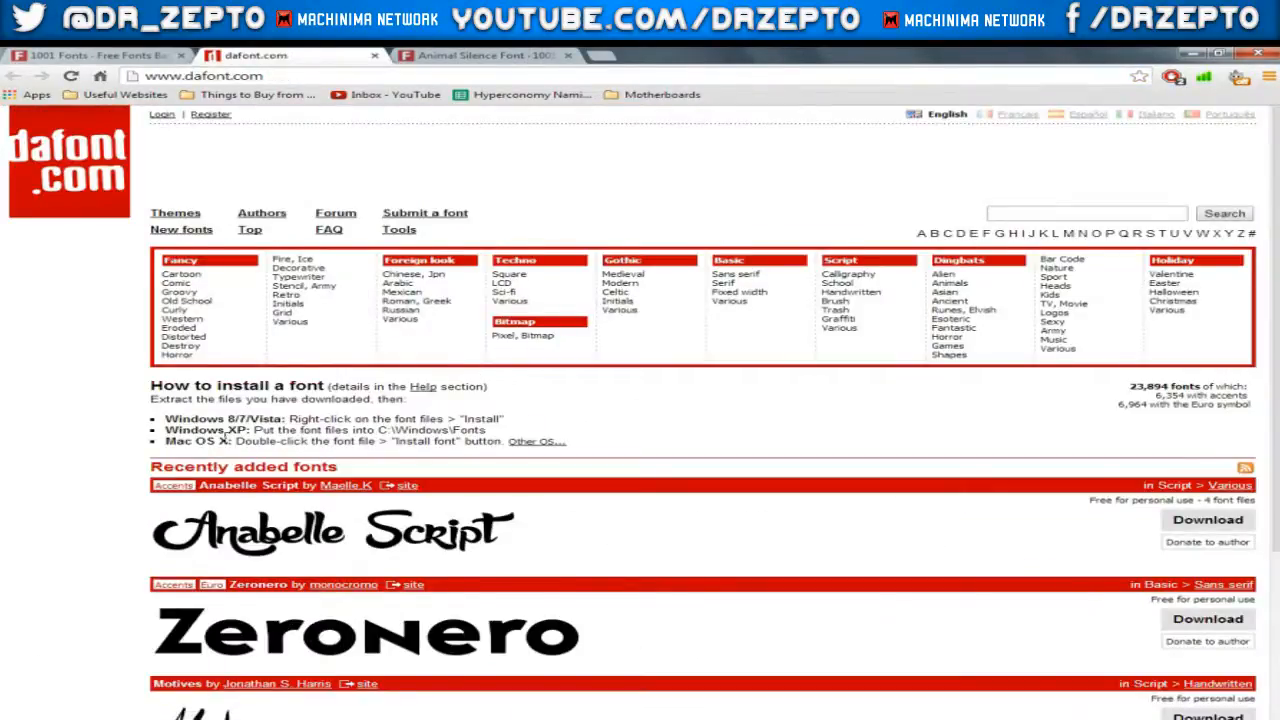
scroll(down, 3)
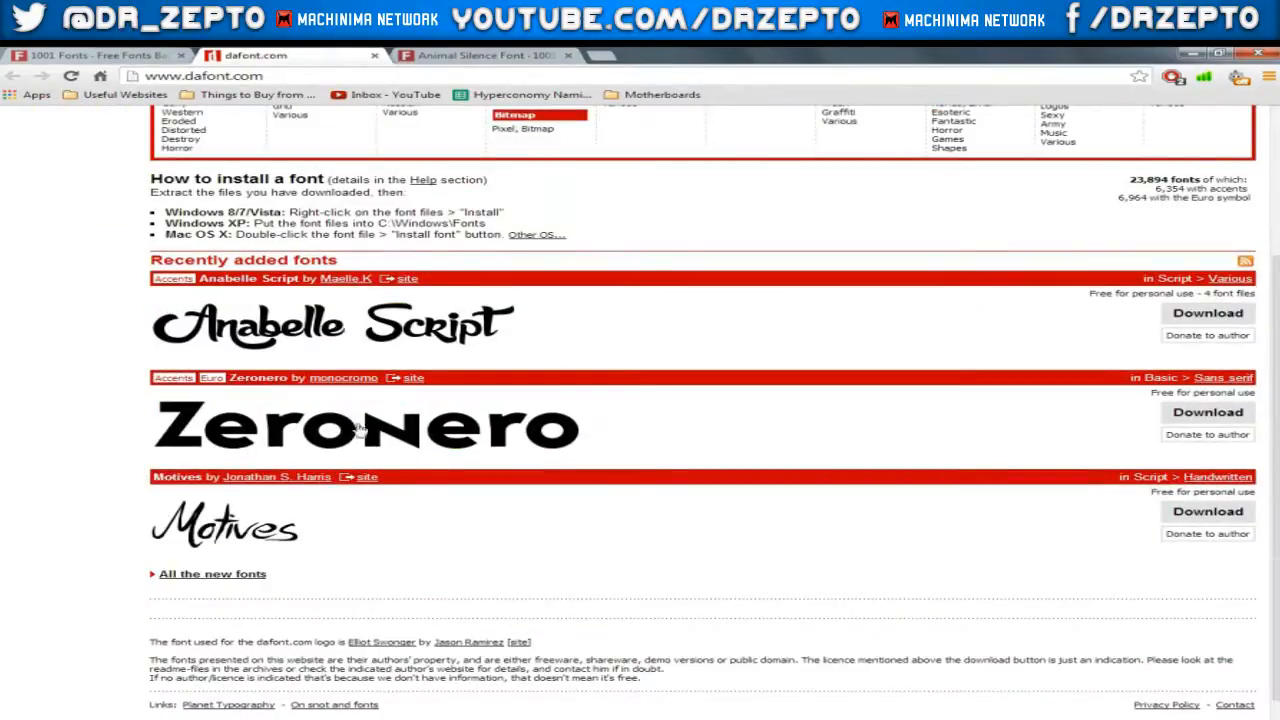
scroll(up, 3)
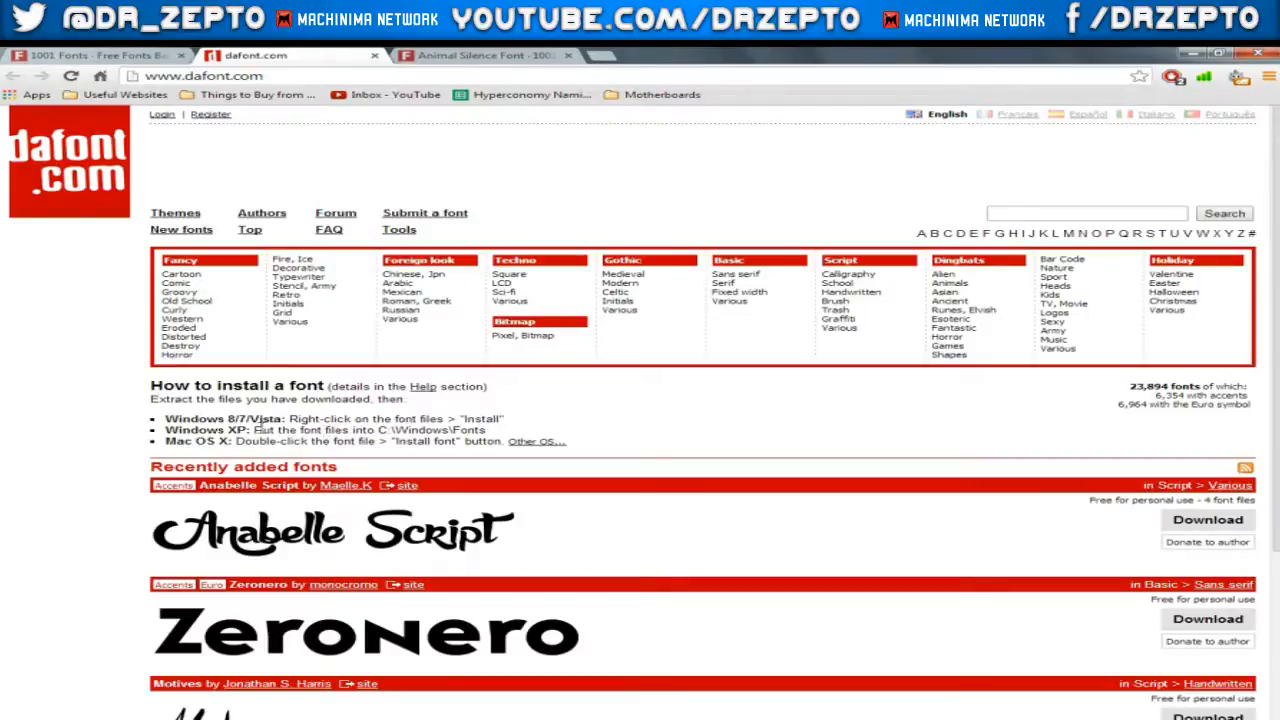
drag(256, 430, 488, 430)
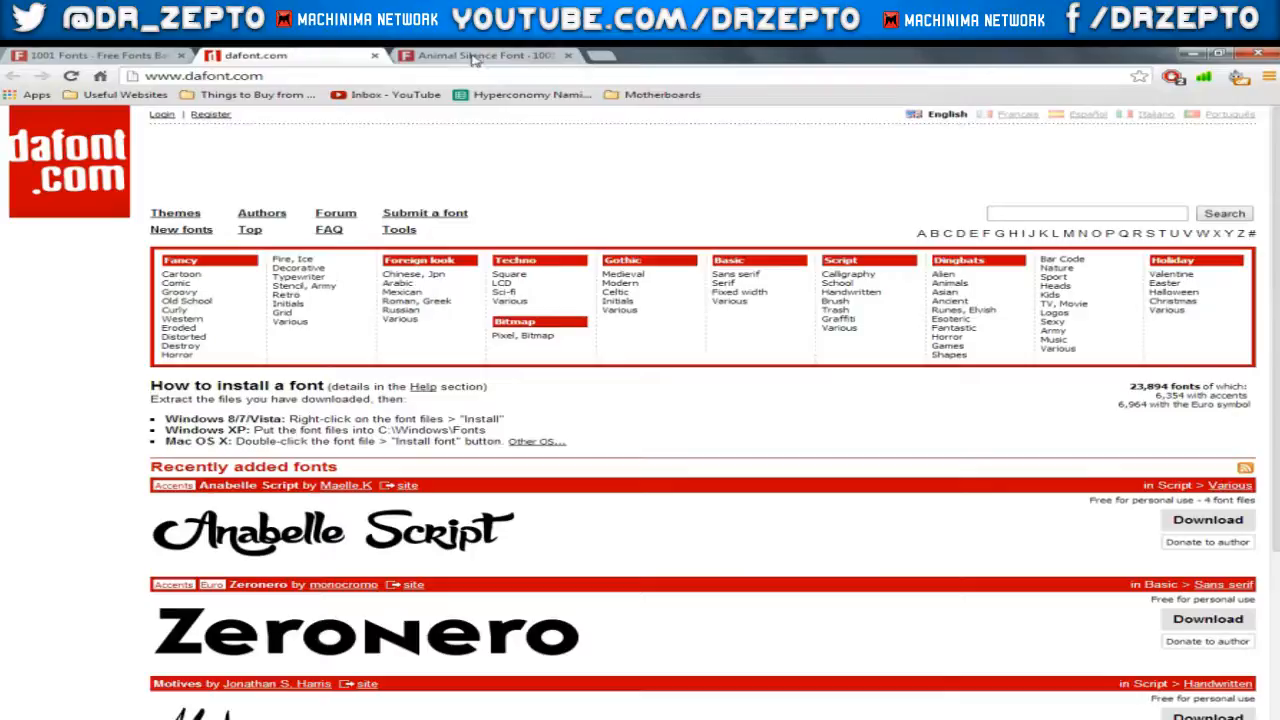
View the Animal Silence Font page and its blocky lettering preview.
click(484, 56)
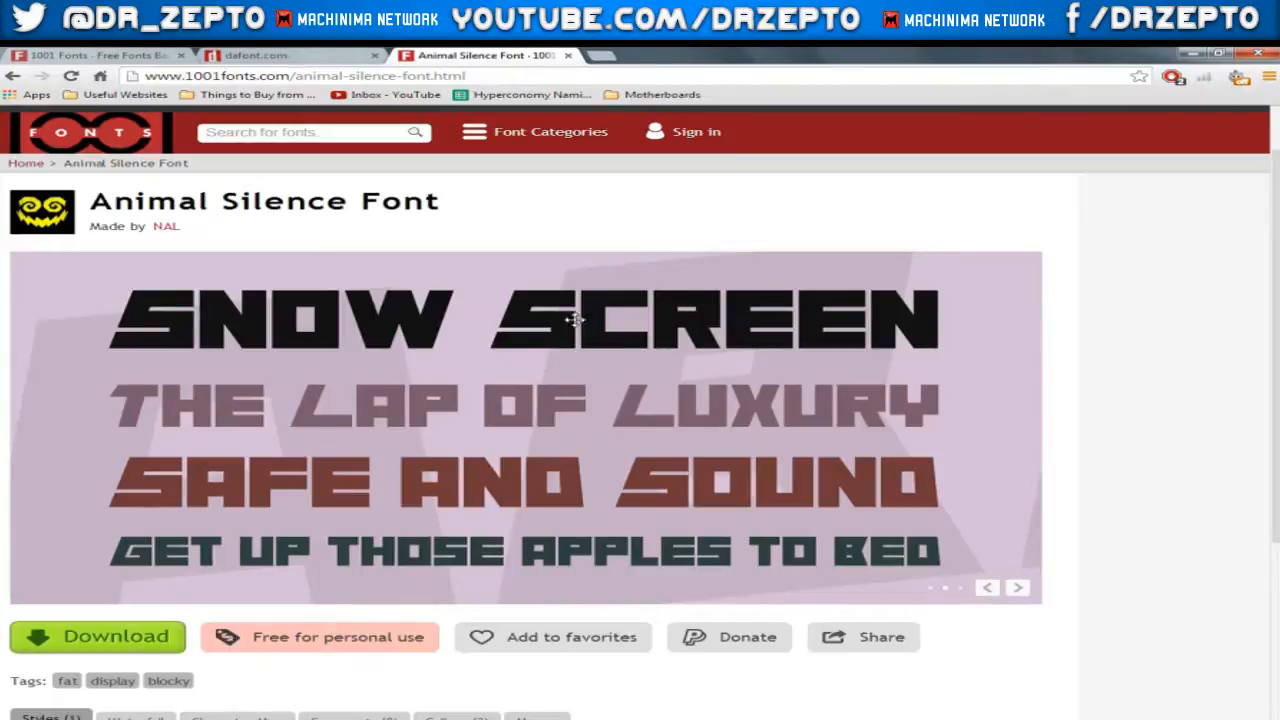
mouse_move(136, 250)
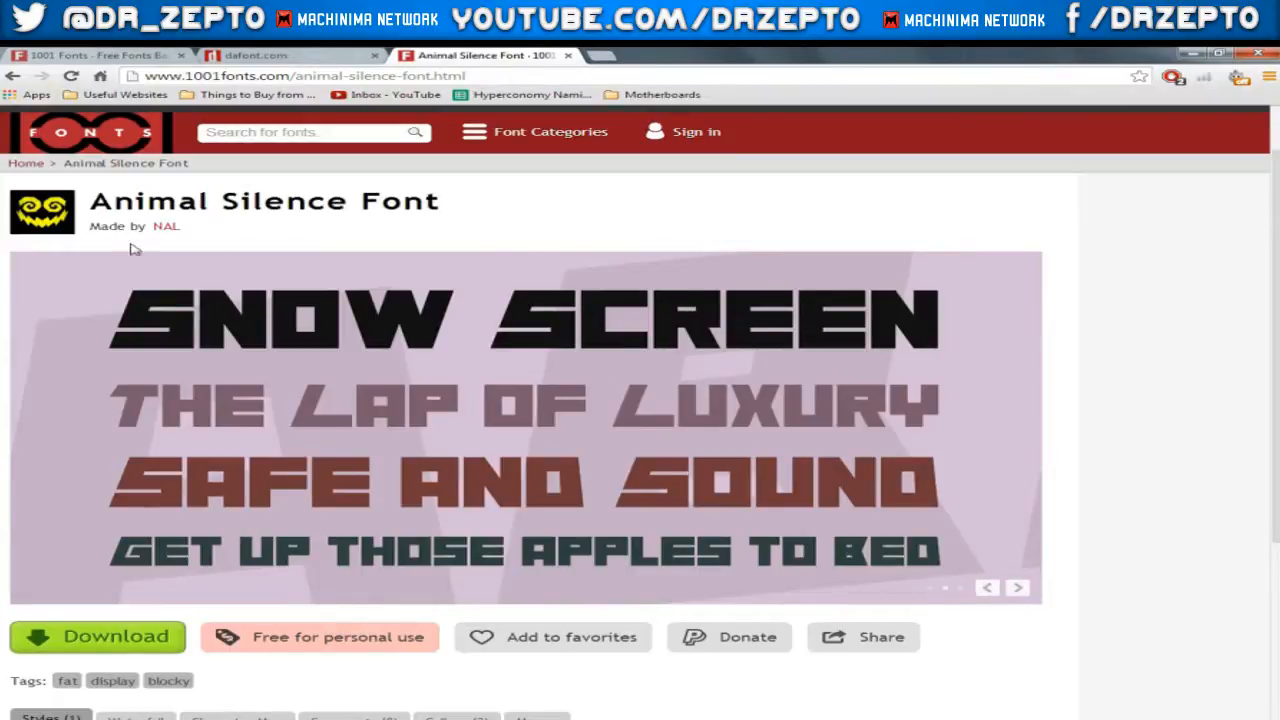
scroll(down, 3)
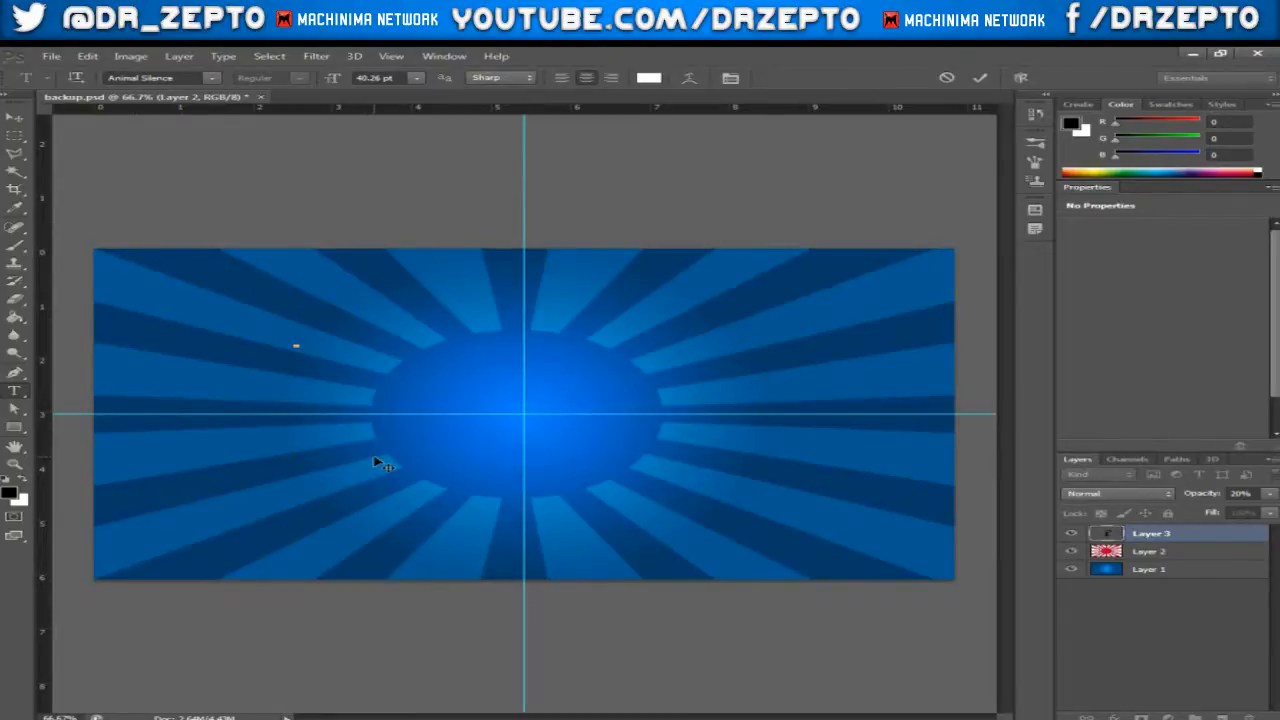
mouse_move(210, 82)
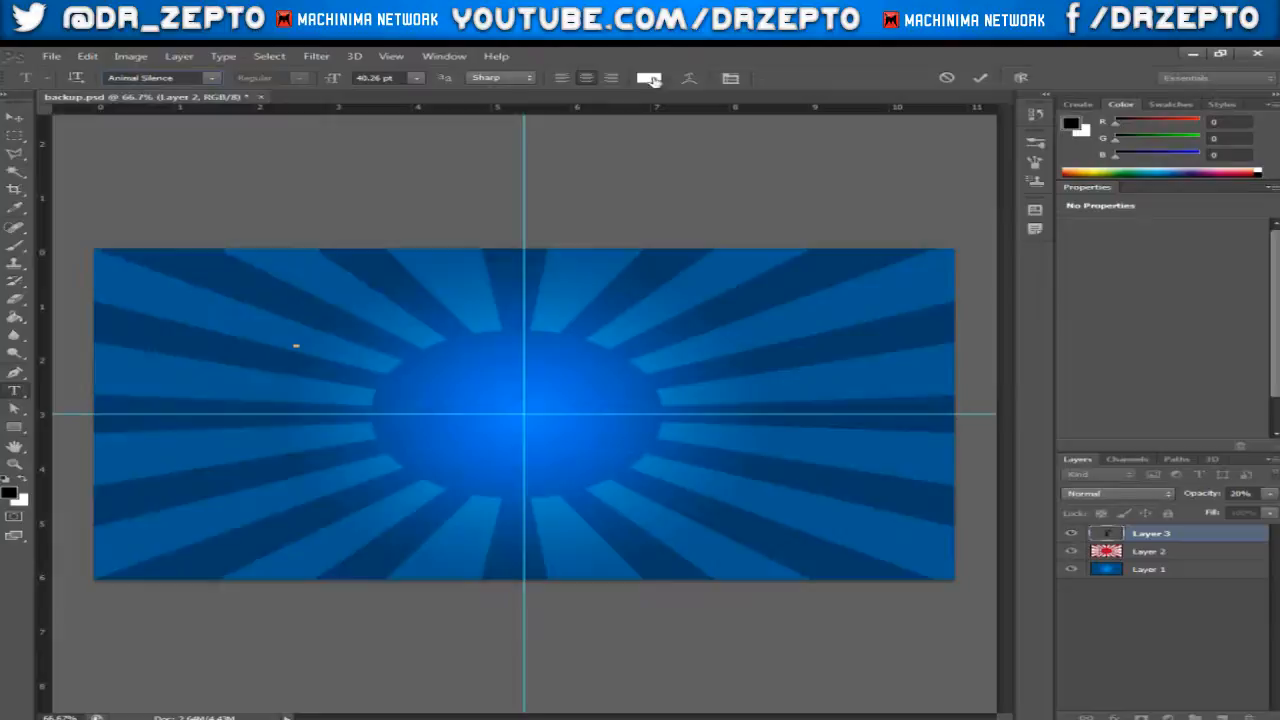
Set the text colour to white and write BLACK OPS 2 in Animal Silence.
click(648, 78)
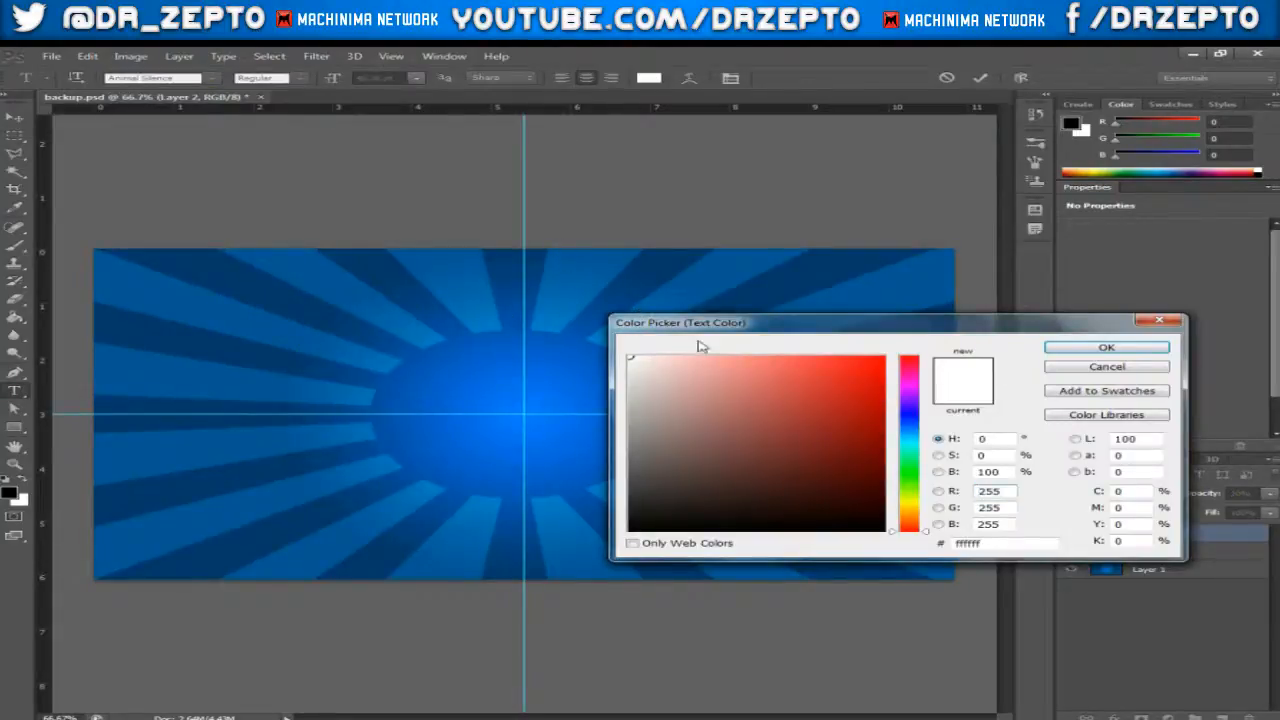
click(1106, 348)
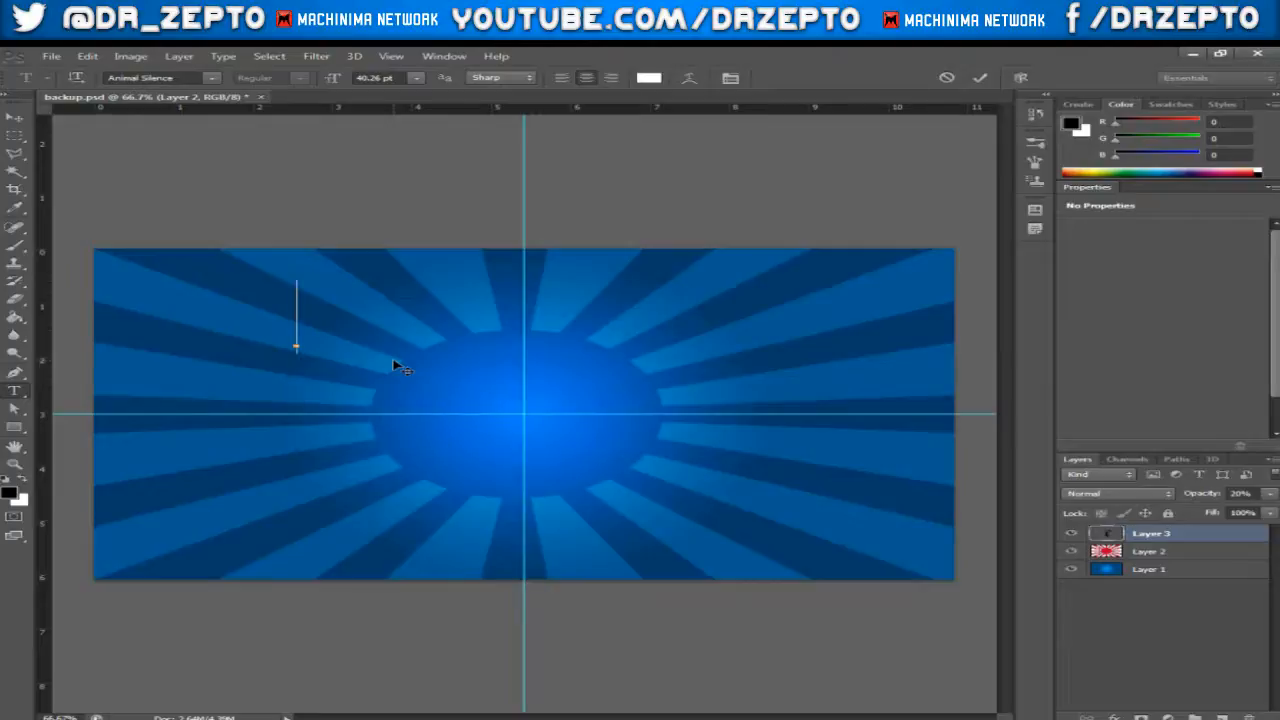
text(BLACK OPS 2)
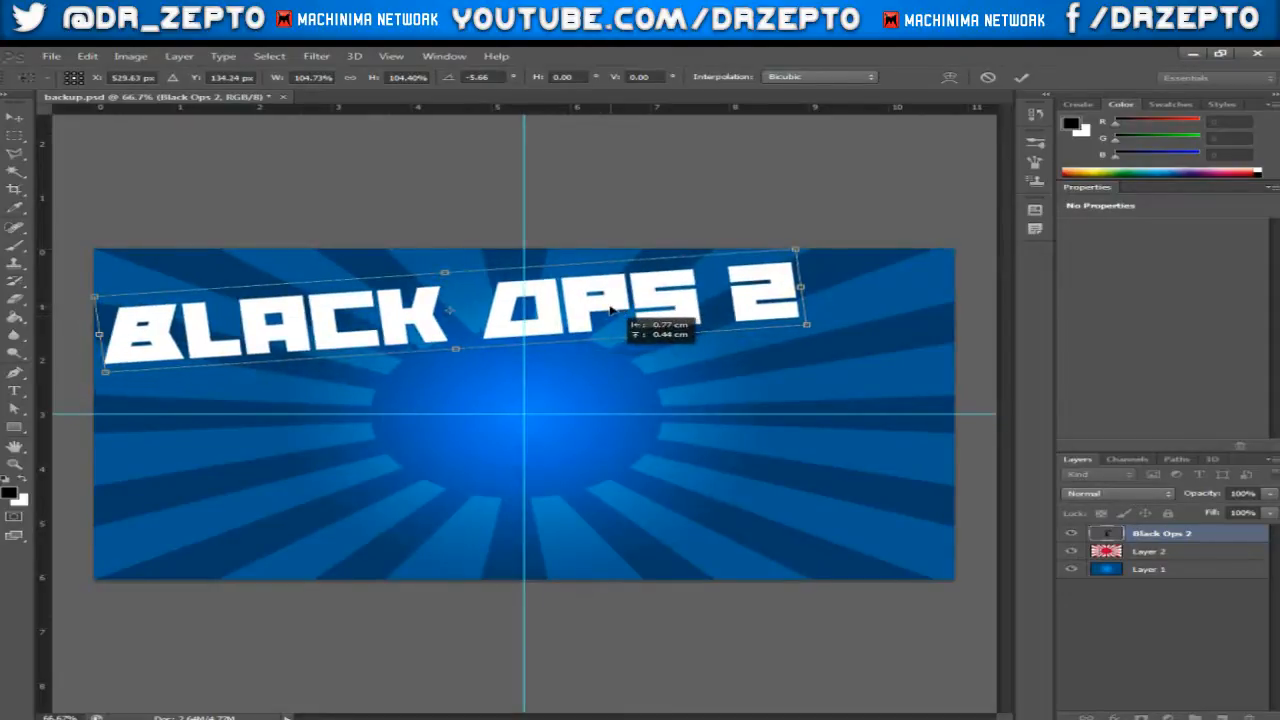
Commit the slight tilt on the title and return to the Move tool.
click(1020, 76)
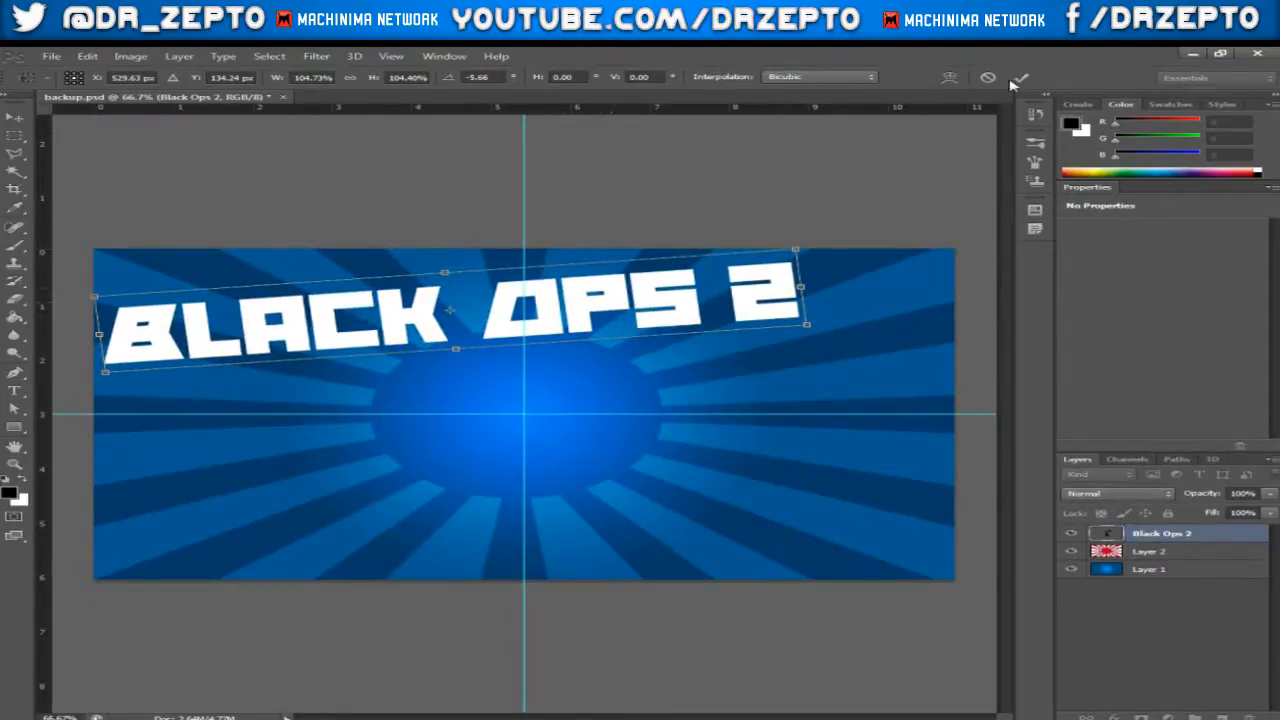
click(1020, 78)
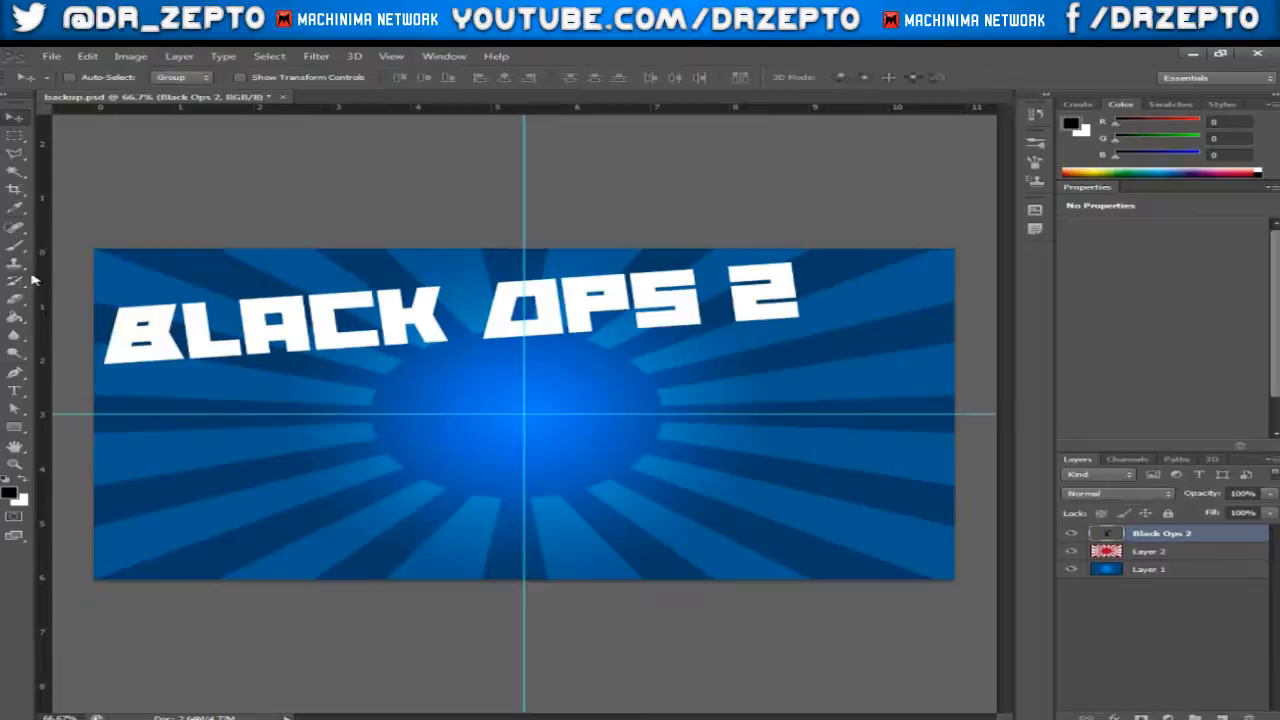
mouse_move(680, 584)
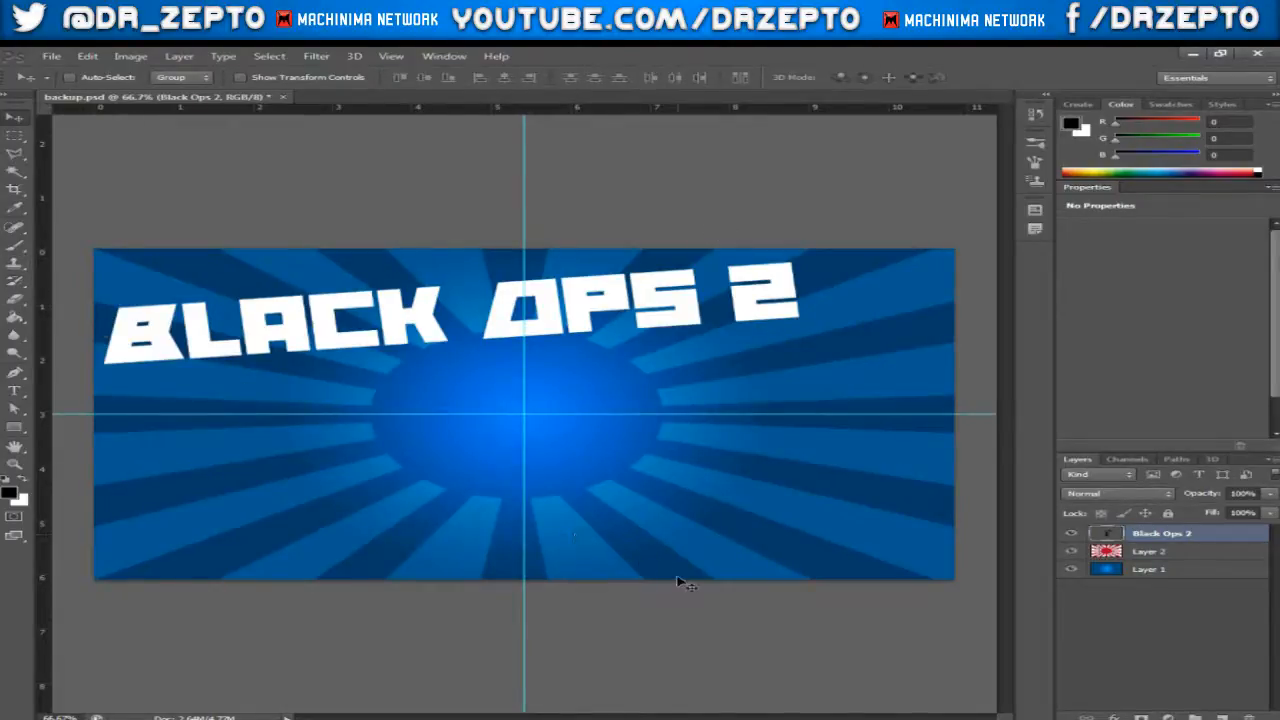
mouse_move(432, 448)
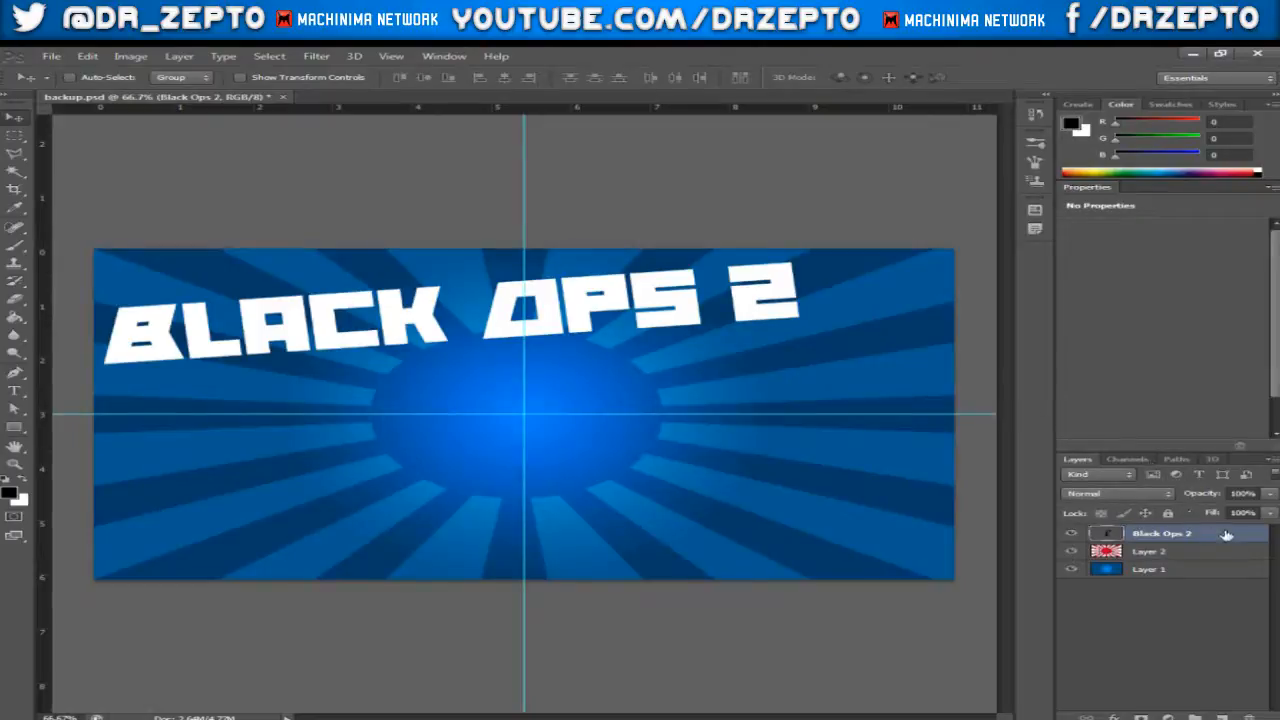
In the title's Layer Style, enable a black outside stroke a few pixels thick.
right_click(1162, 532)
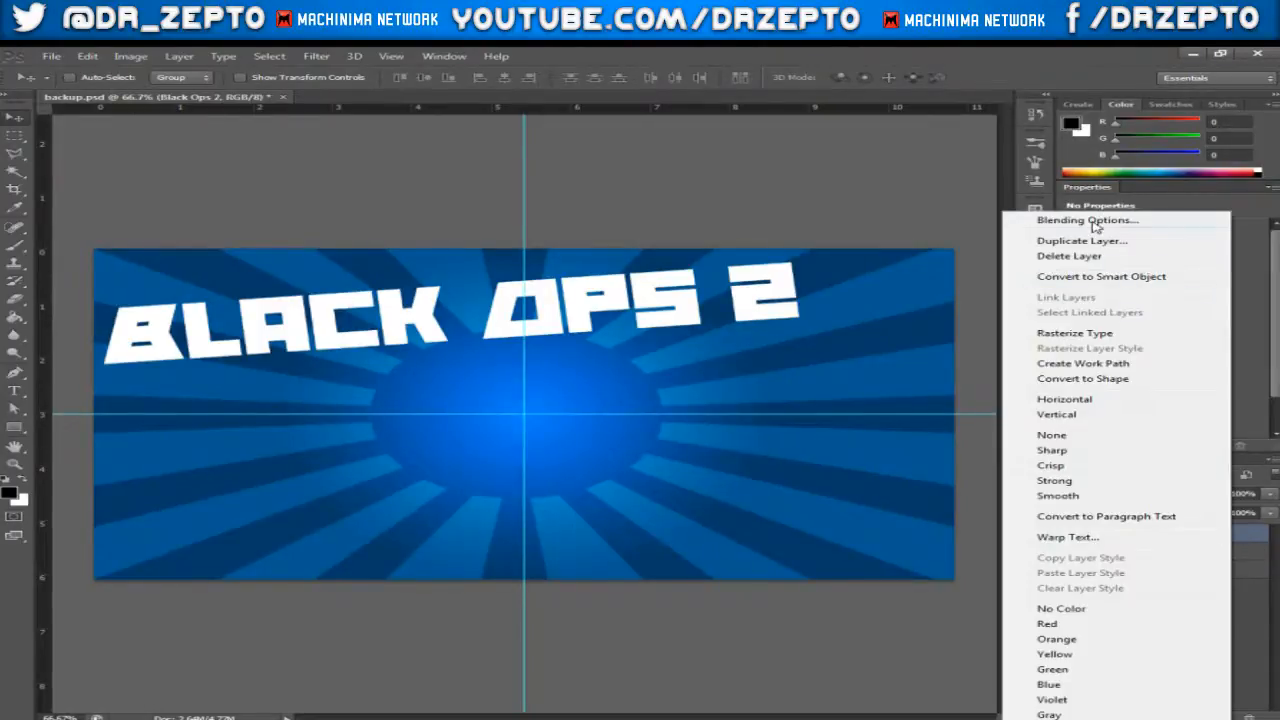
click(1086, 220)
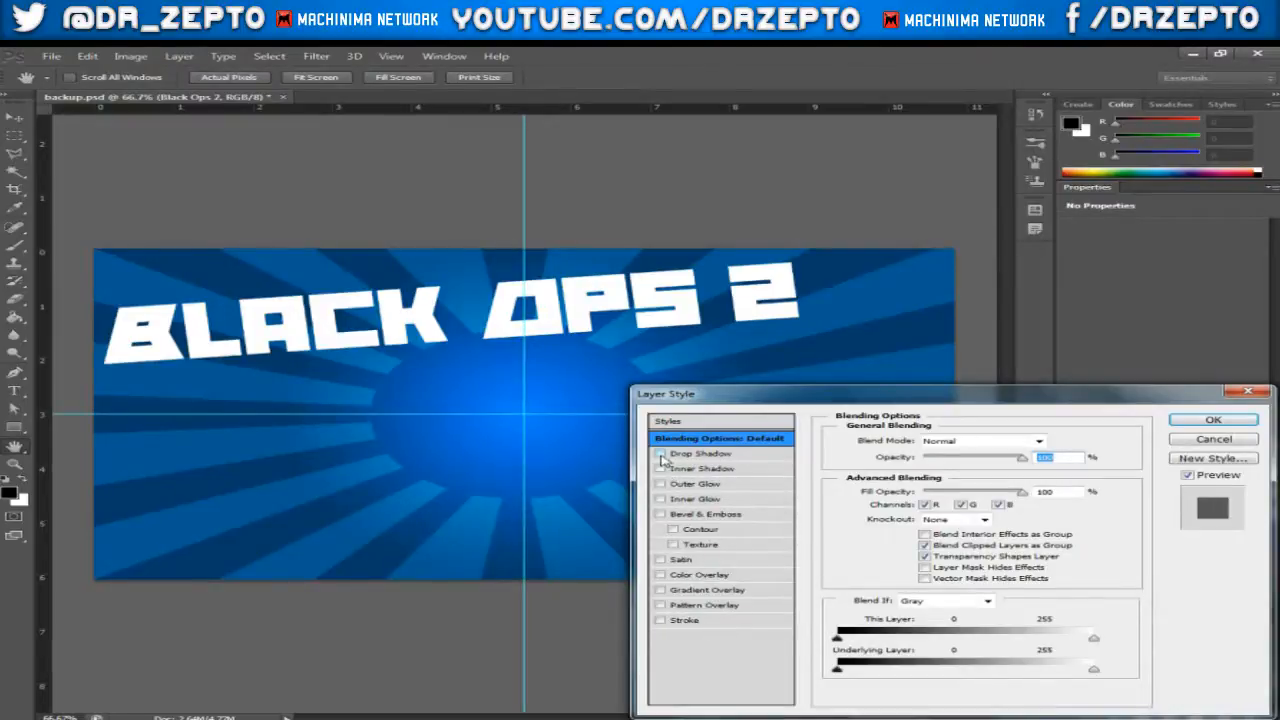
click(660, 452)
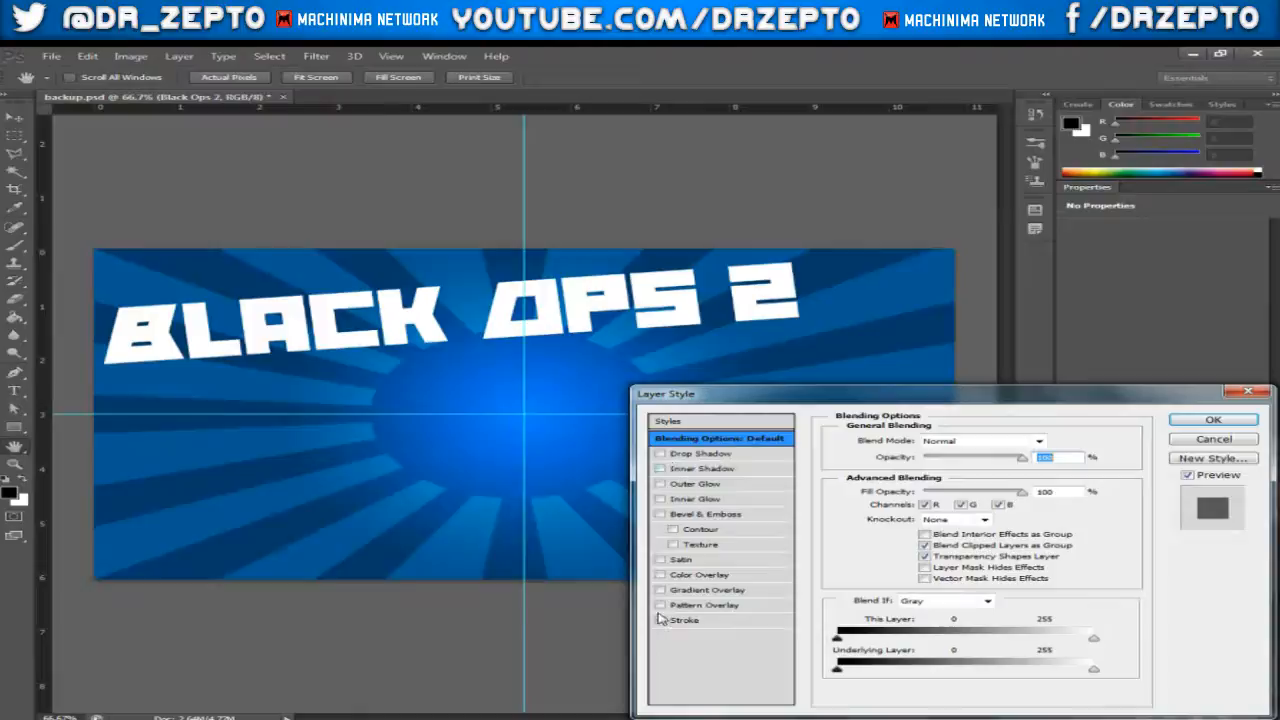
click(684, 620)
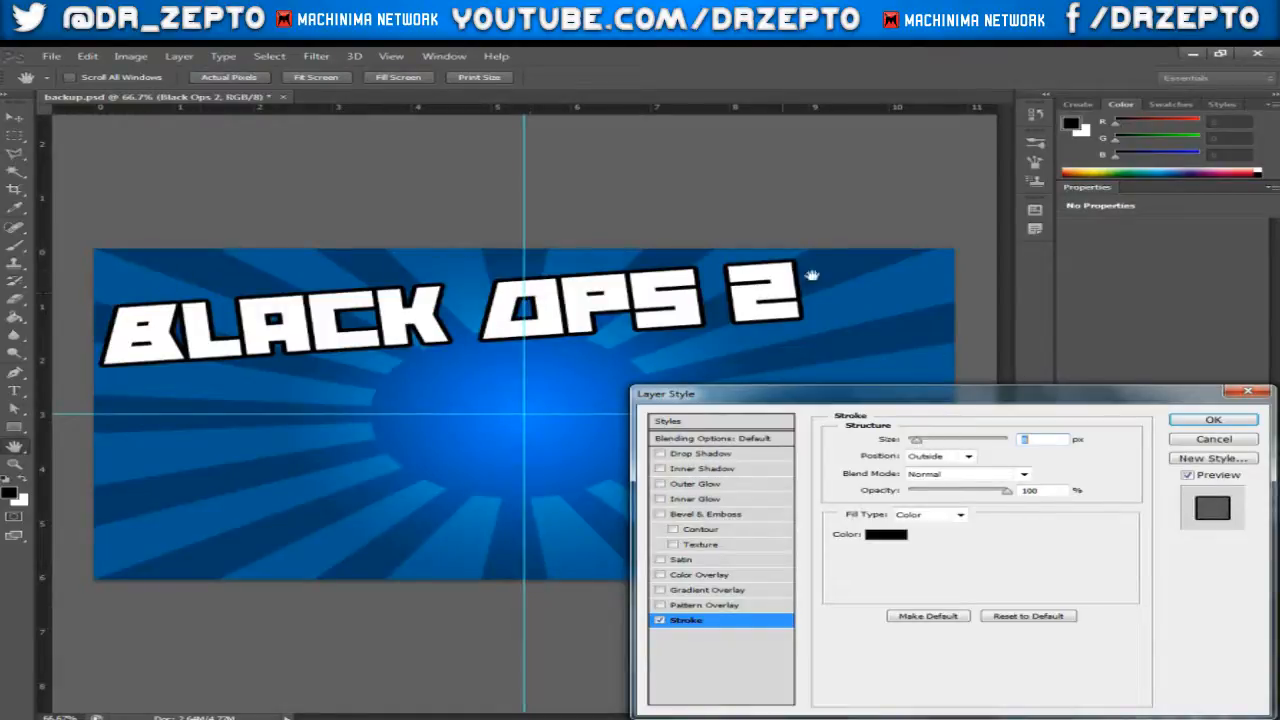
mouse_move(720, 588)
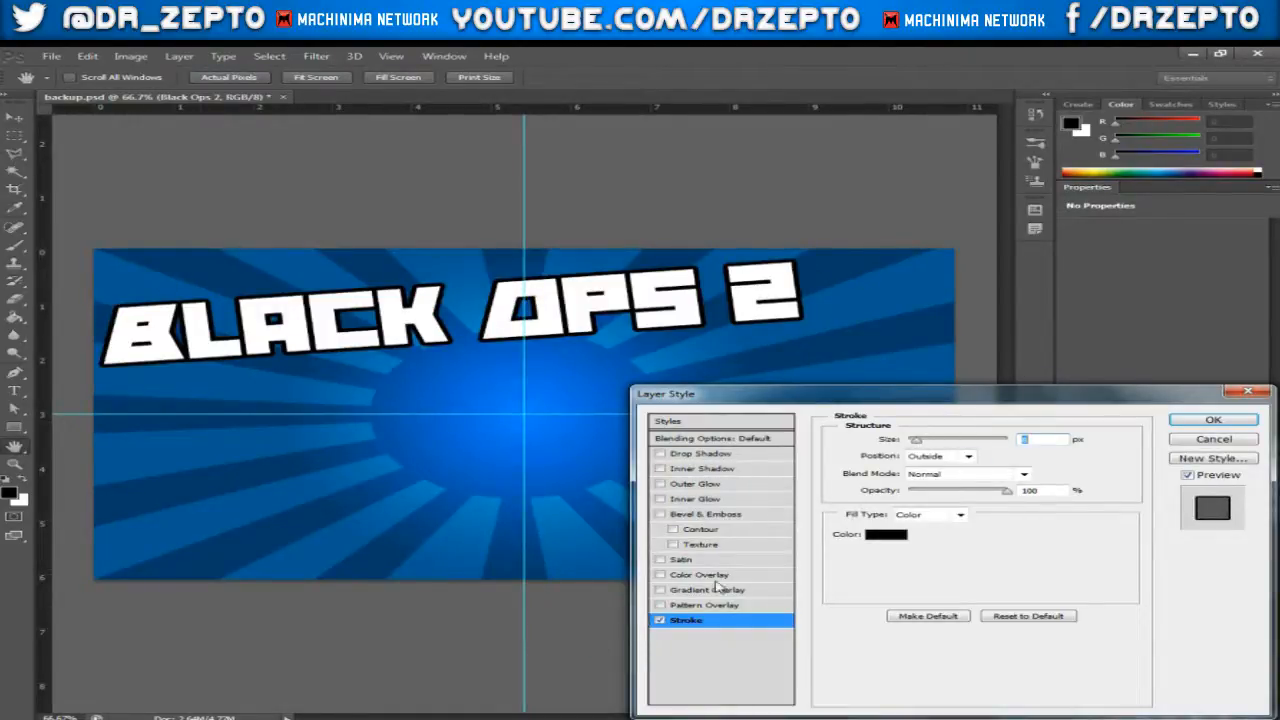
mouse_move(708, 588)
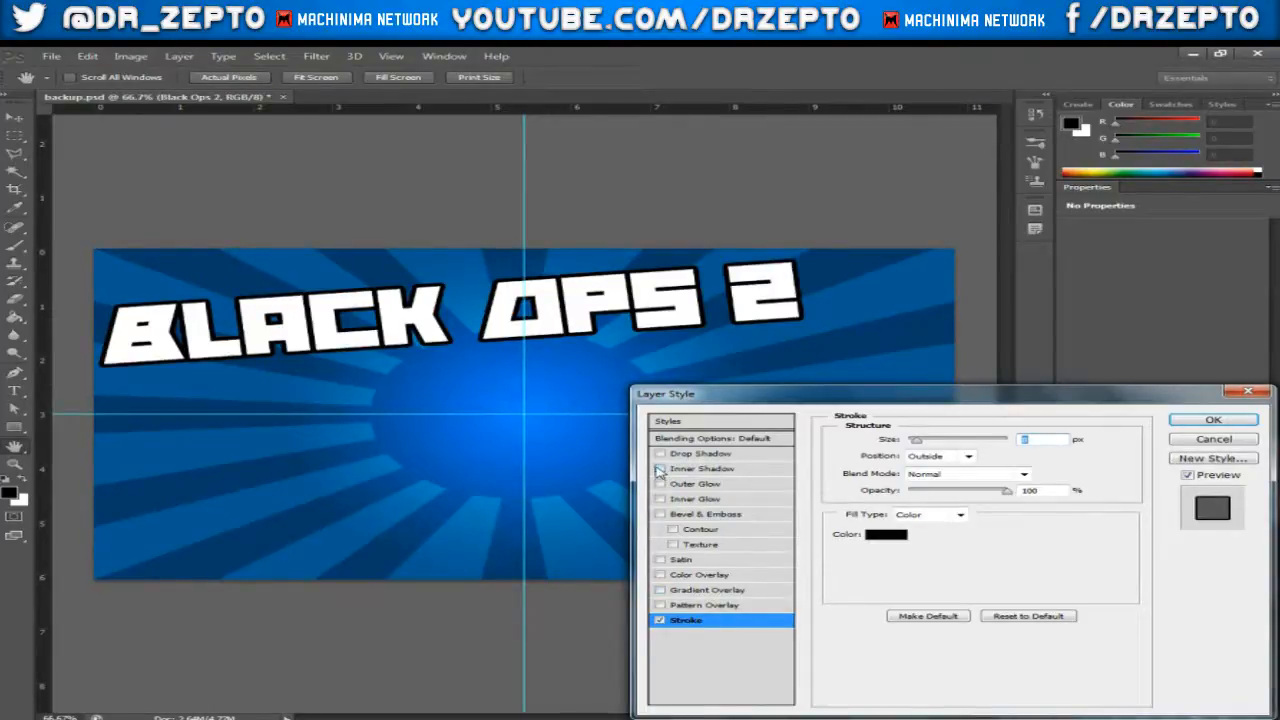
Enable Inner Shadow, adjust its distance and size, and apply both effects with OK.
click(660, 468)
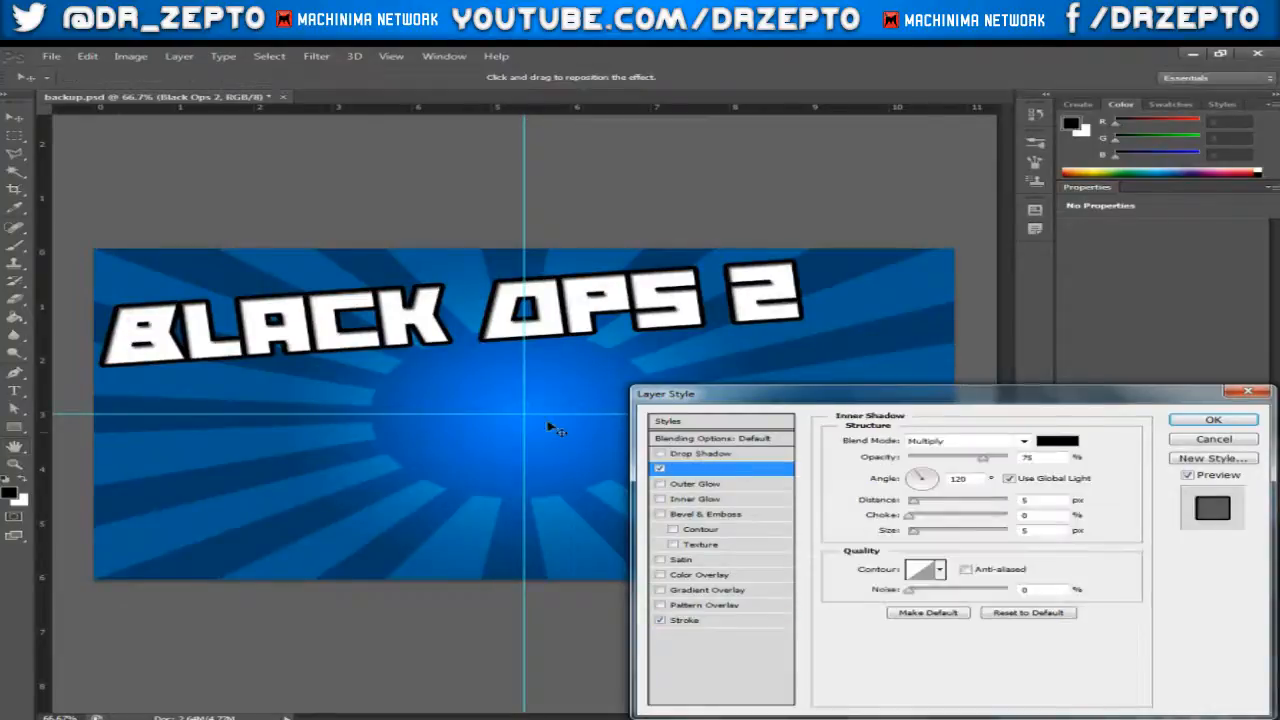
click(696, 468)
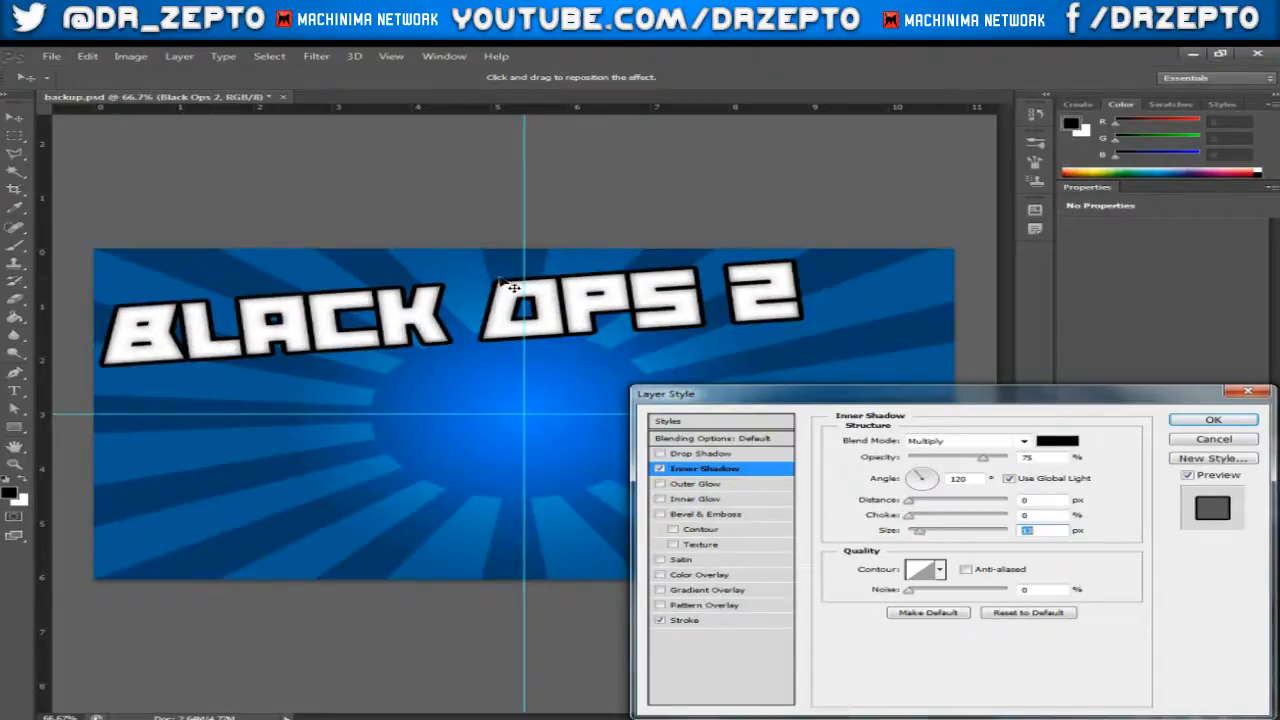
mouse_move(80, 390)
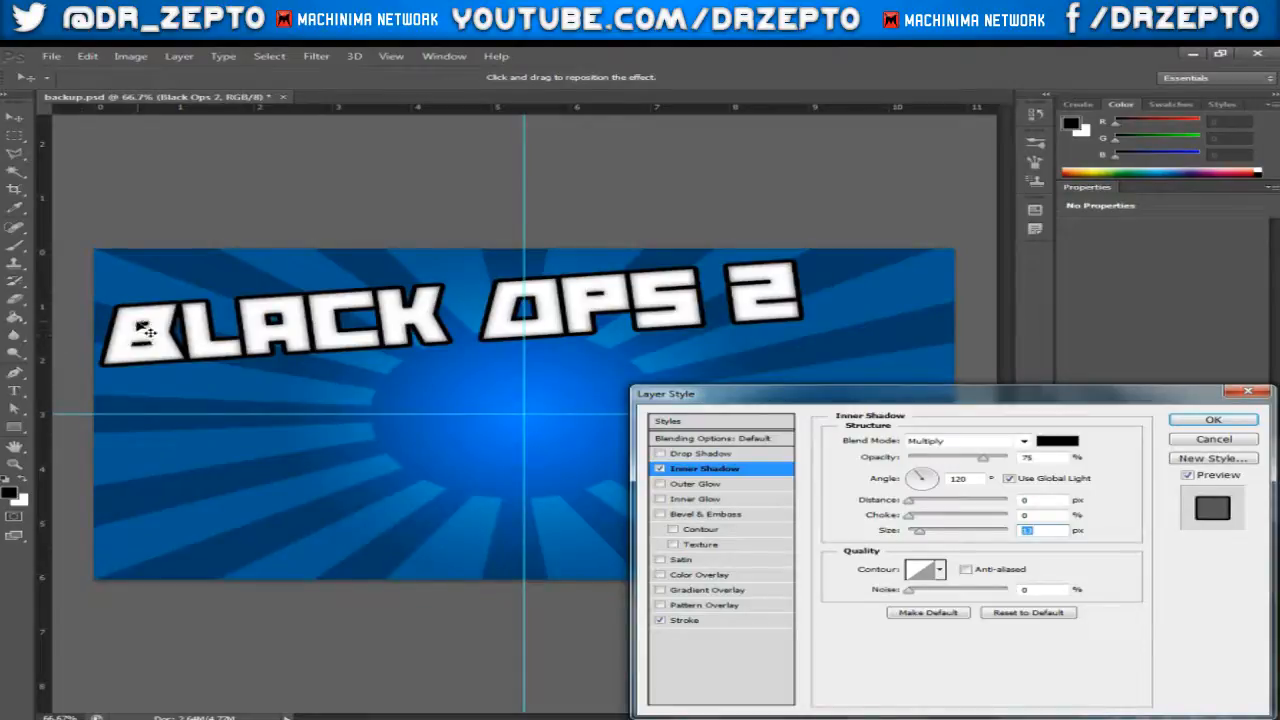
mouse_move(240, 368)
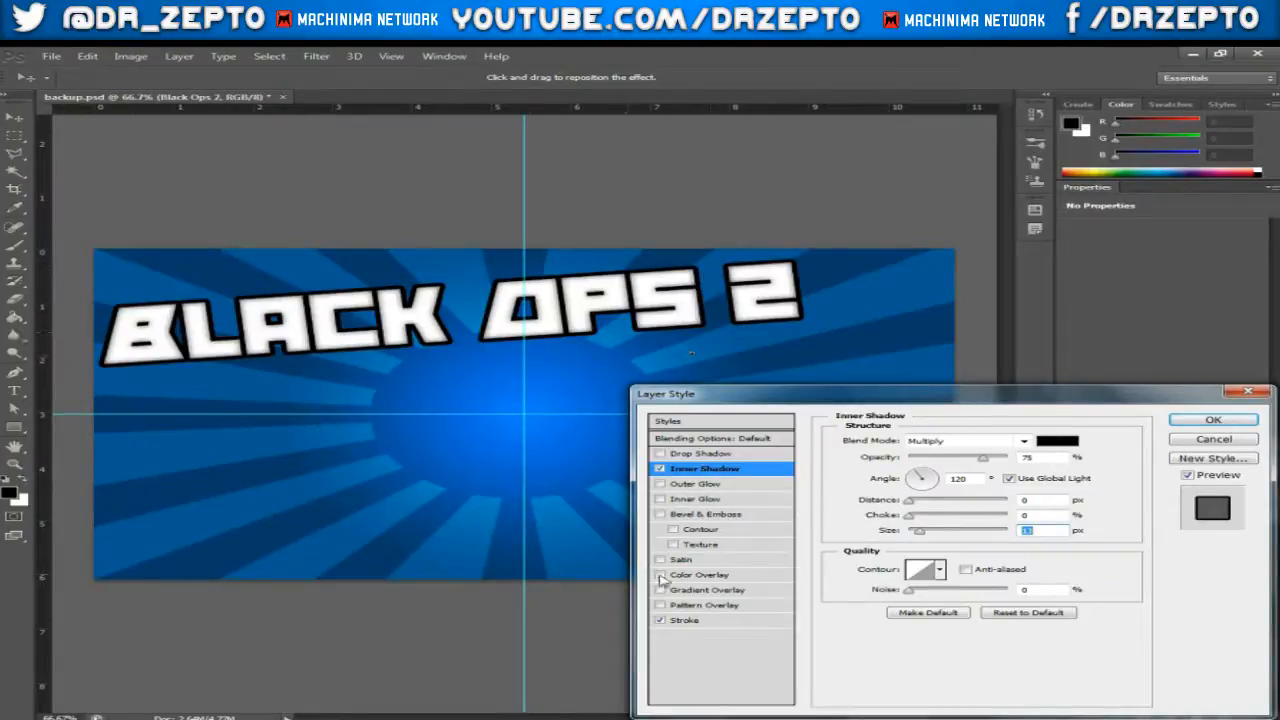
mouse_move(864, 528)
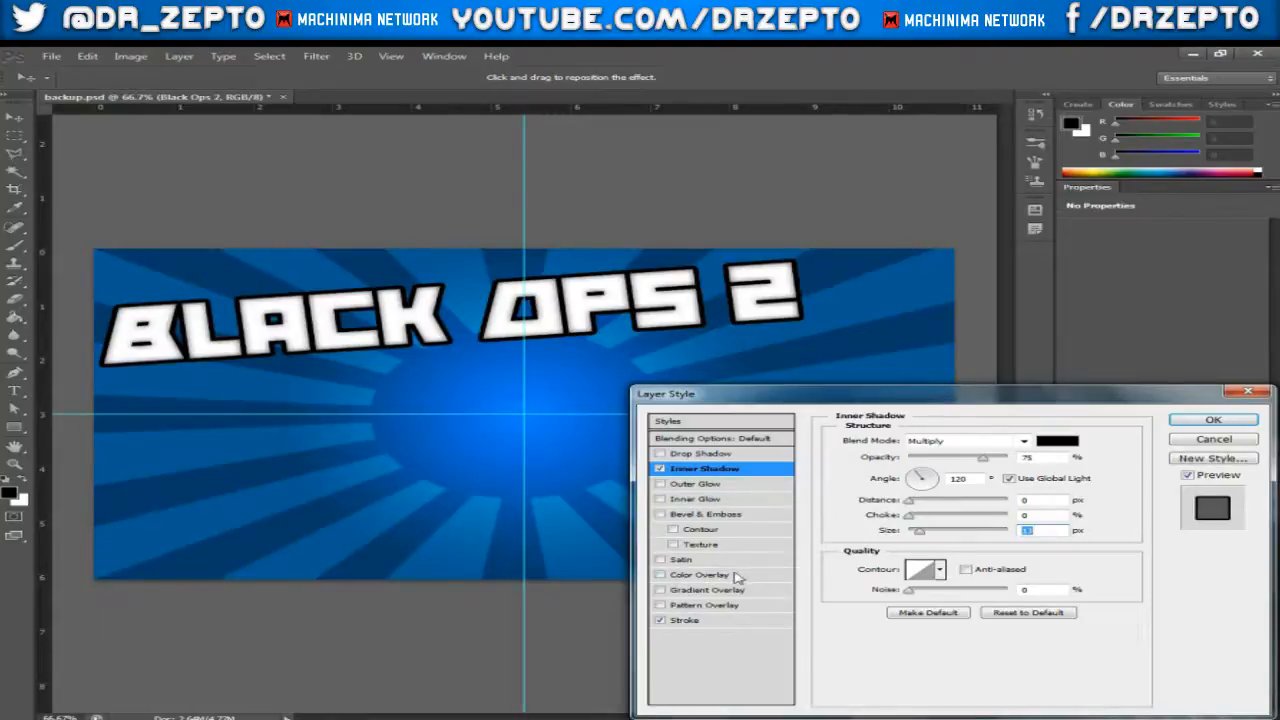
click(1212, 420)
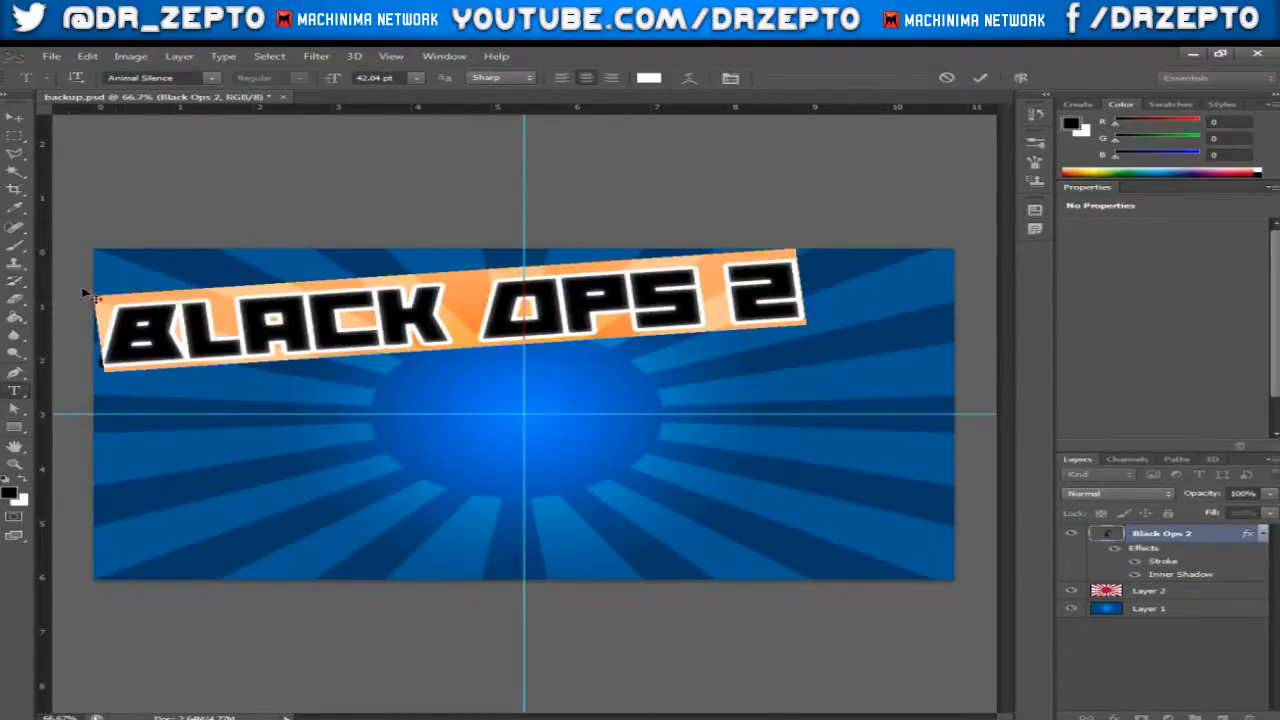
click(648, 78)
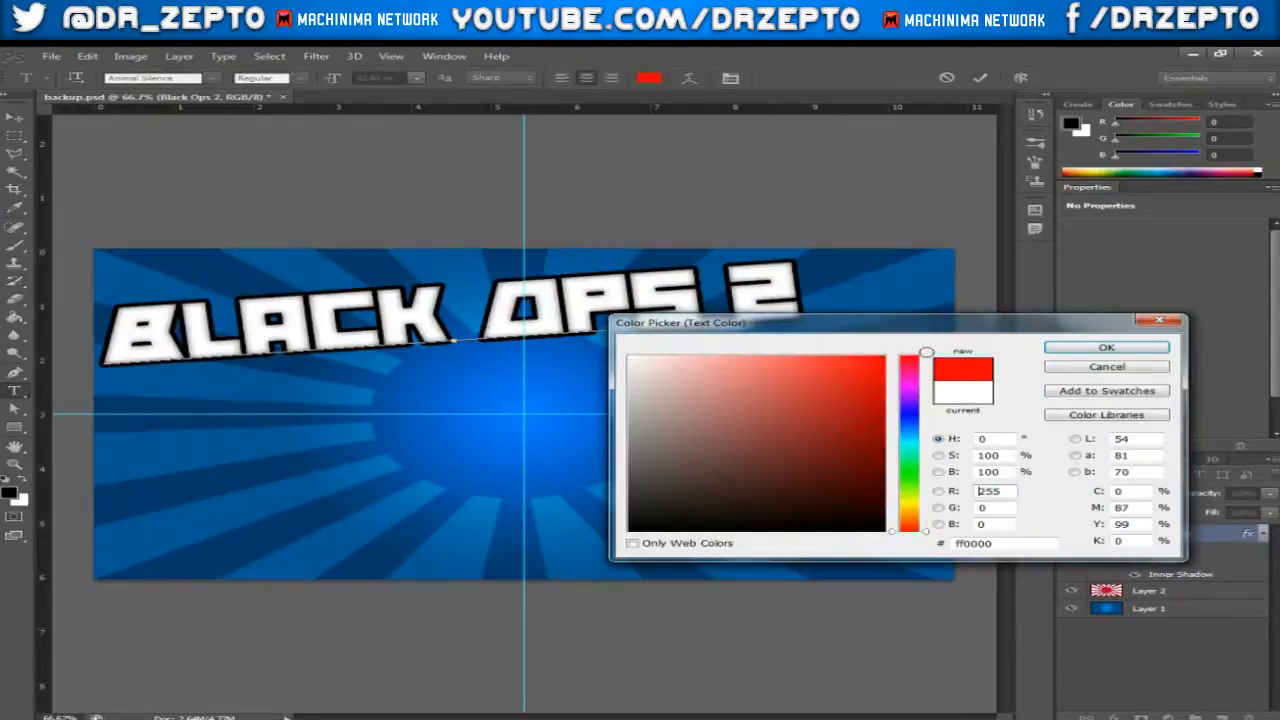
click(1106, 348)
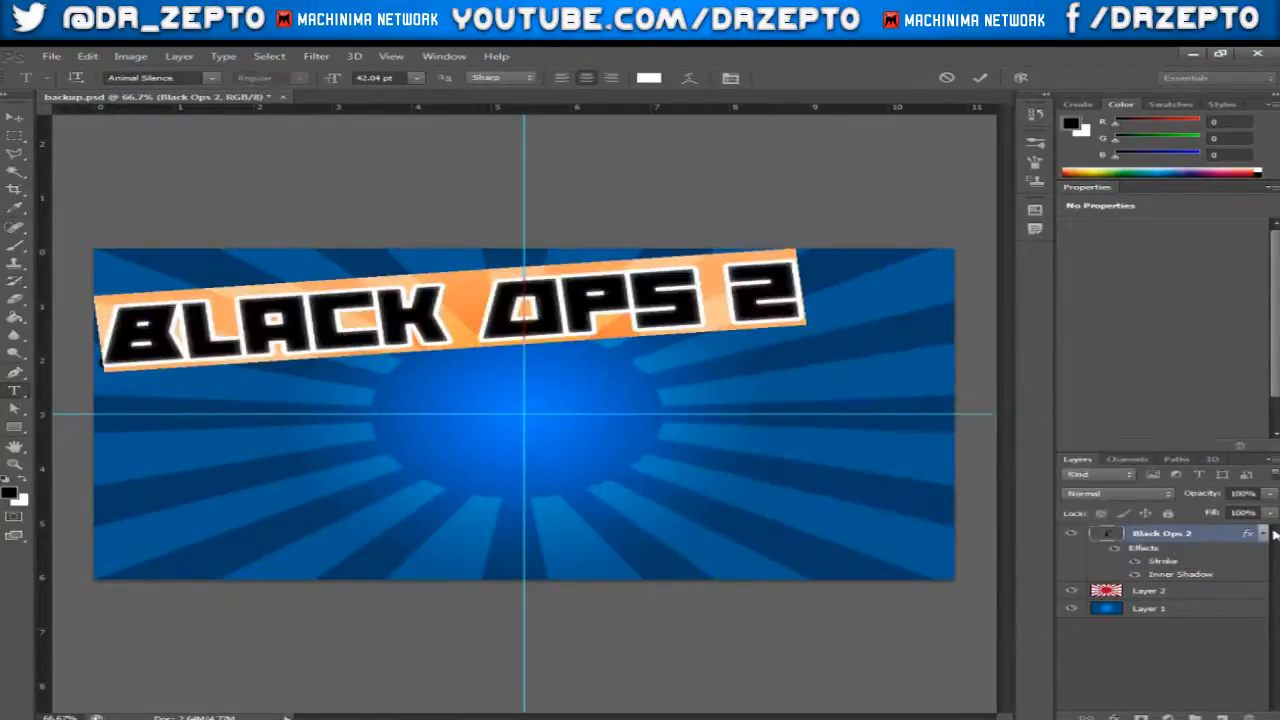
right_click(1160, 532)
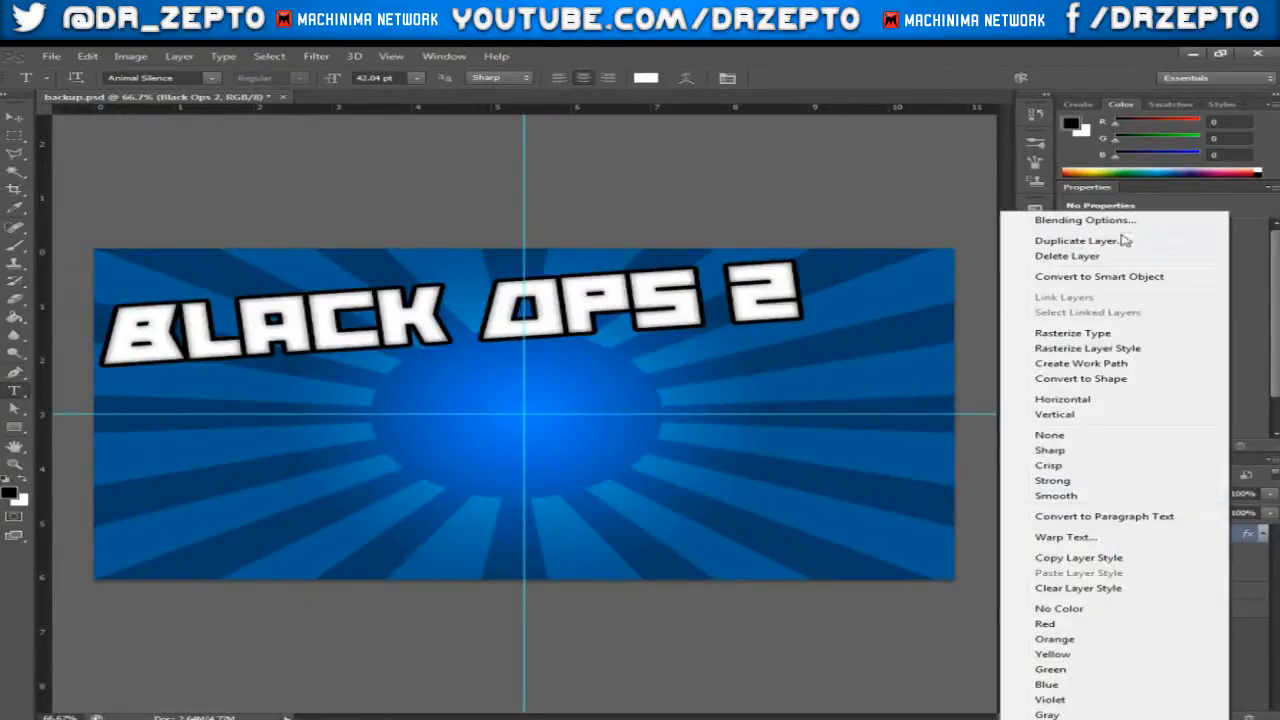
click(1084, 220)
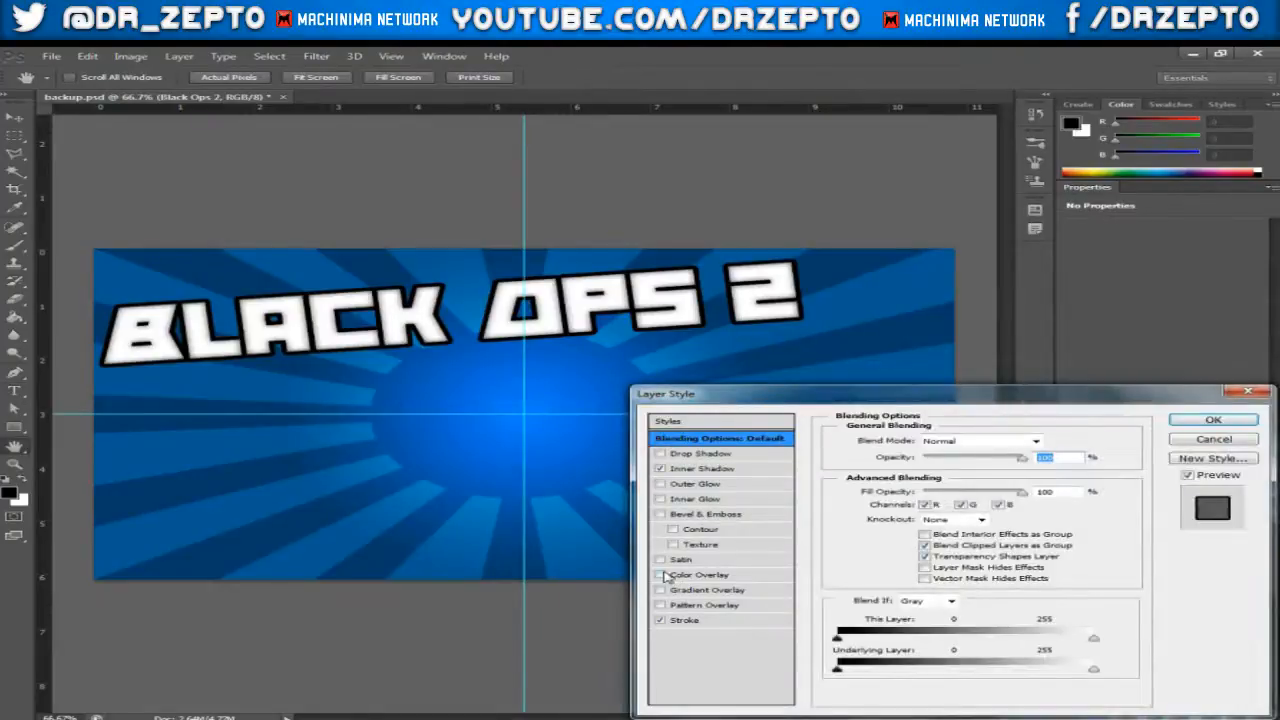
click(660, 574)
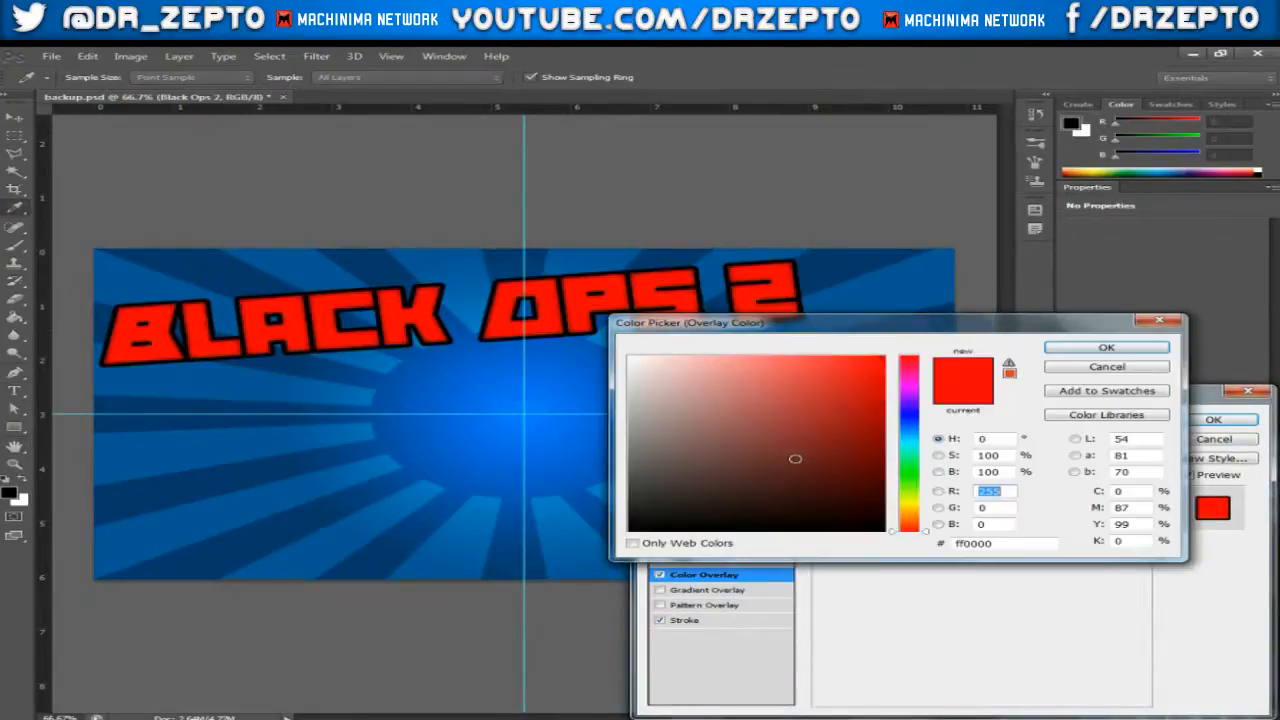
click(632, 356)
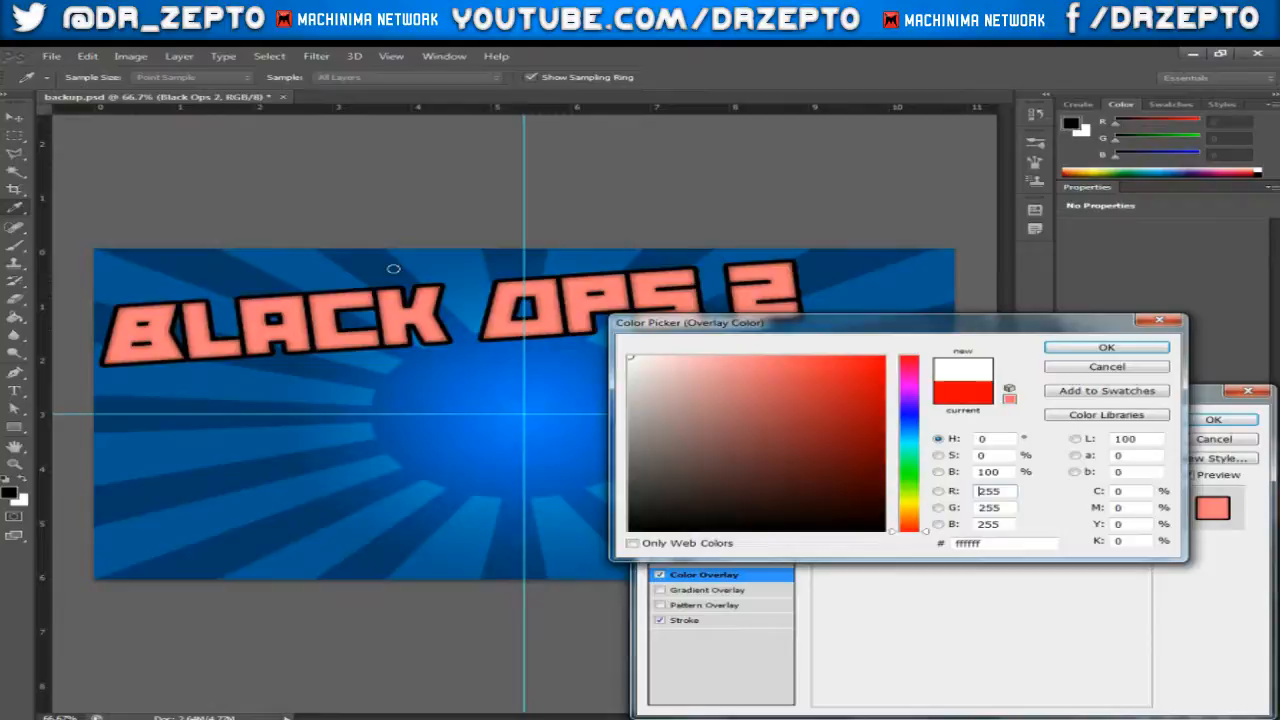
click(1106, 348)
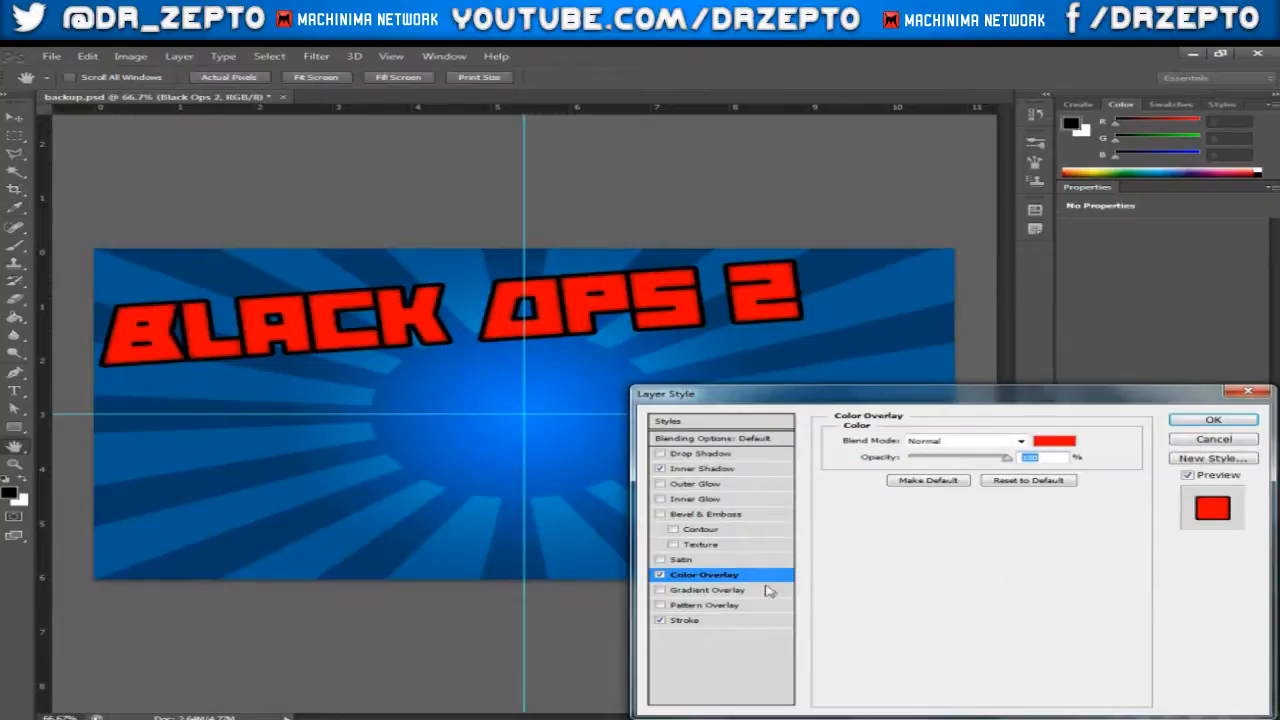
click(660, 574)
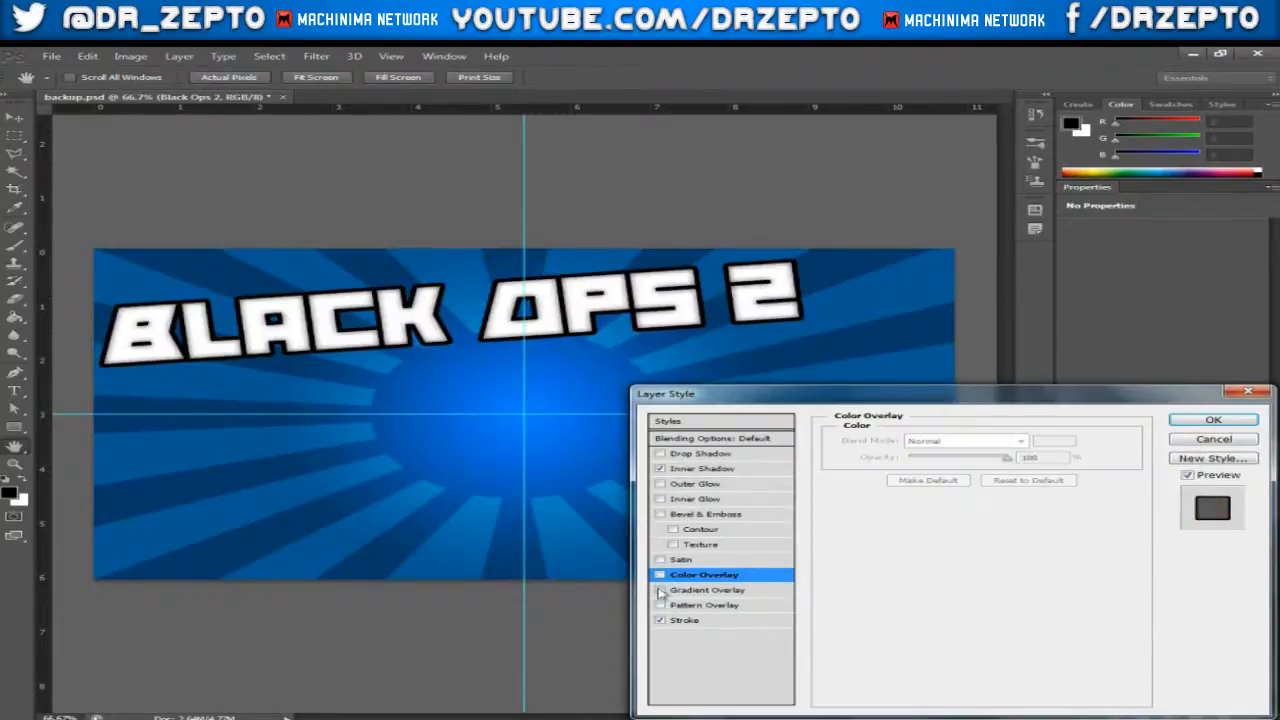
click(660, 604)
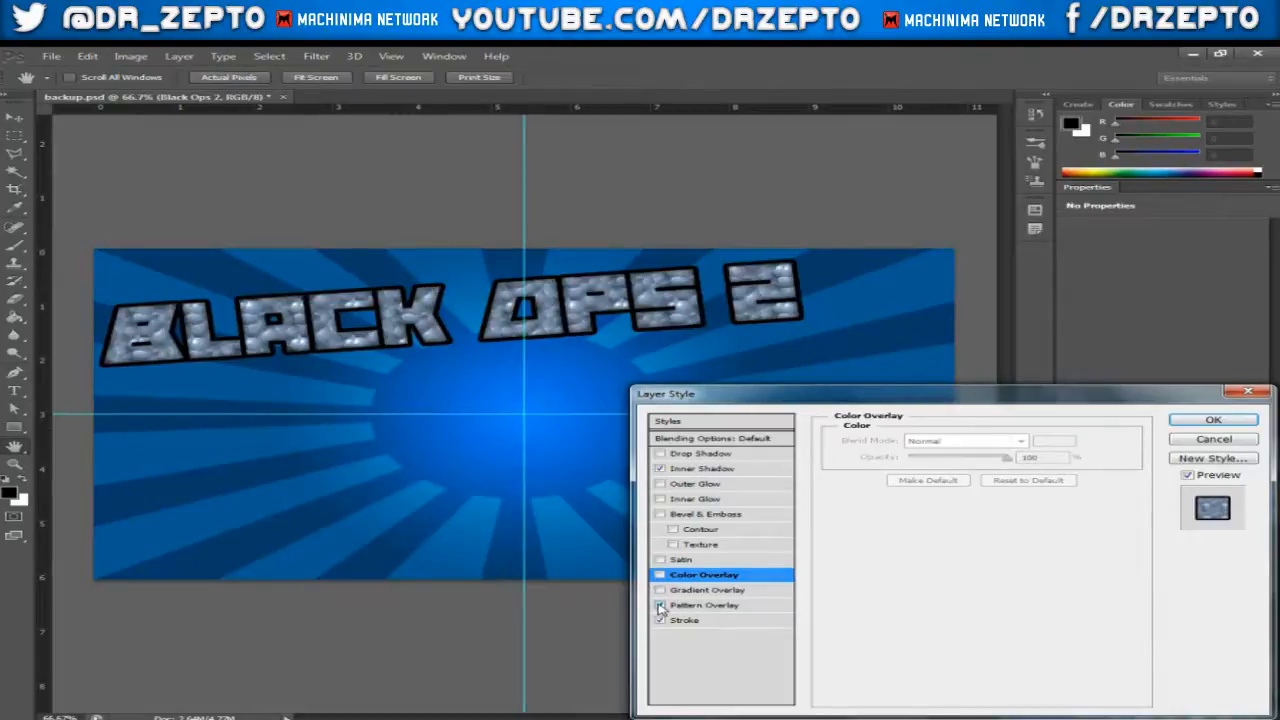
click(704, 604)
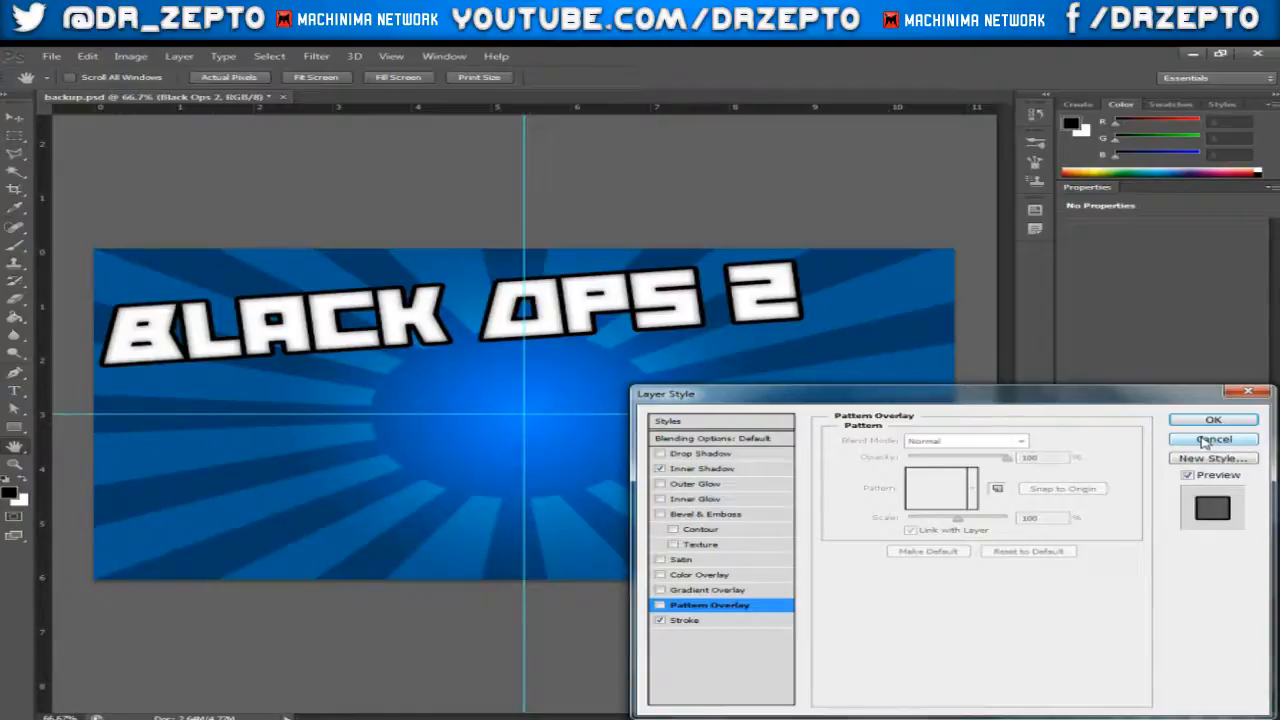
click(1212, 440)
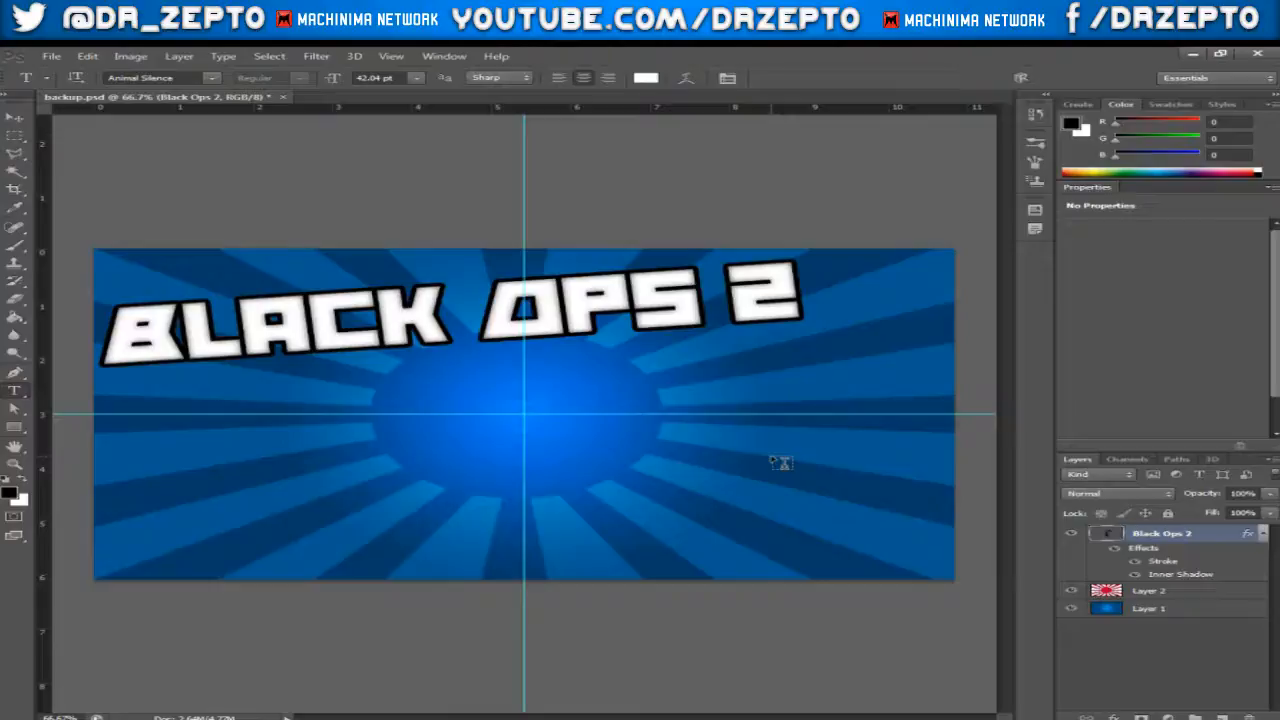
mouse_move(850, 682)
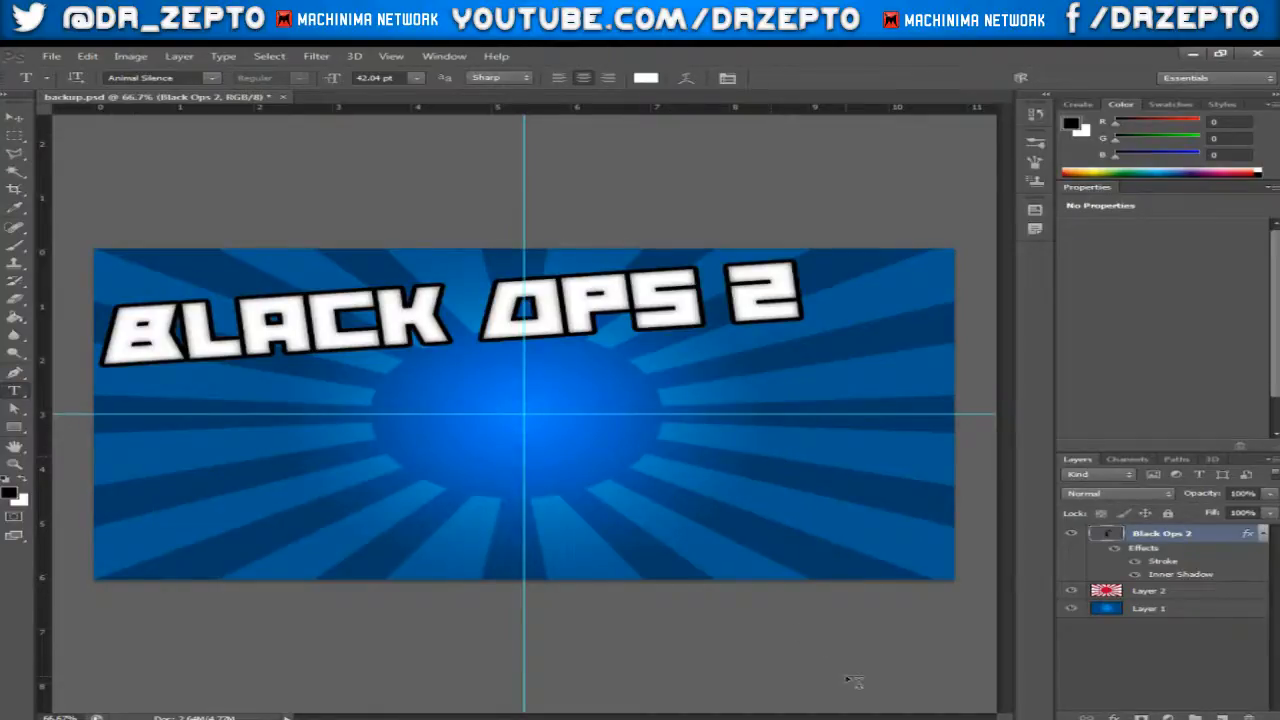